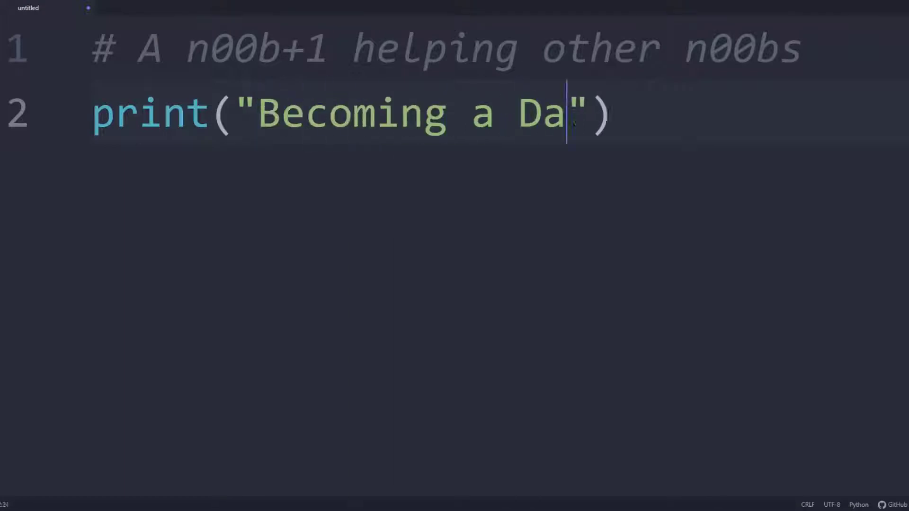
# Finish the print string with 'Scientist' and add a second line 'w/ Nathan Williams'
pyautogui.write('ta Scientist\\nw/ Nathan Williams')
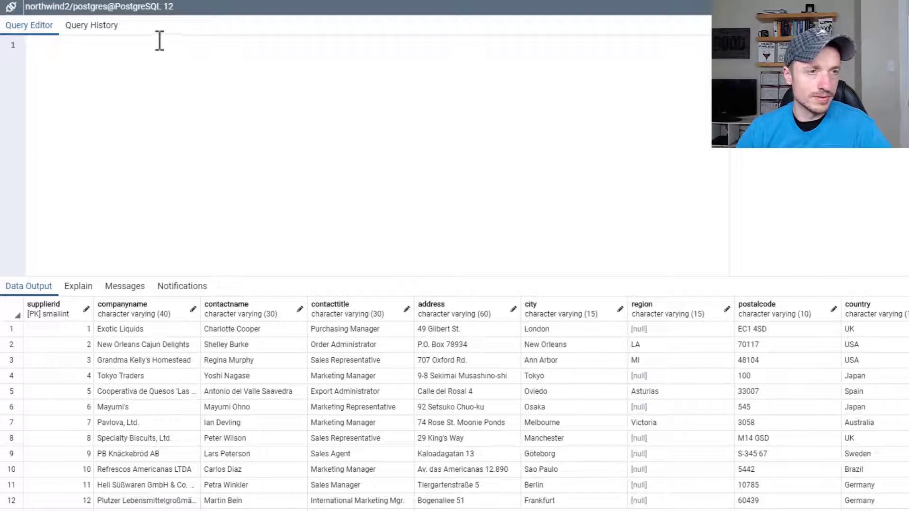
# Write SELECT * FROM suppliers in the query editor and scroll through the supplier results
pyautogui.write('SELECT *')
pyautogui.write('FROM supp')
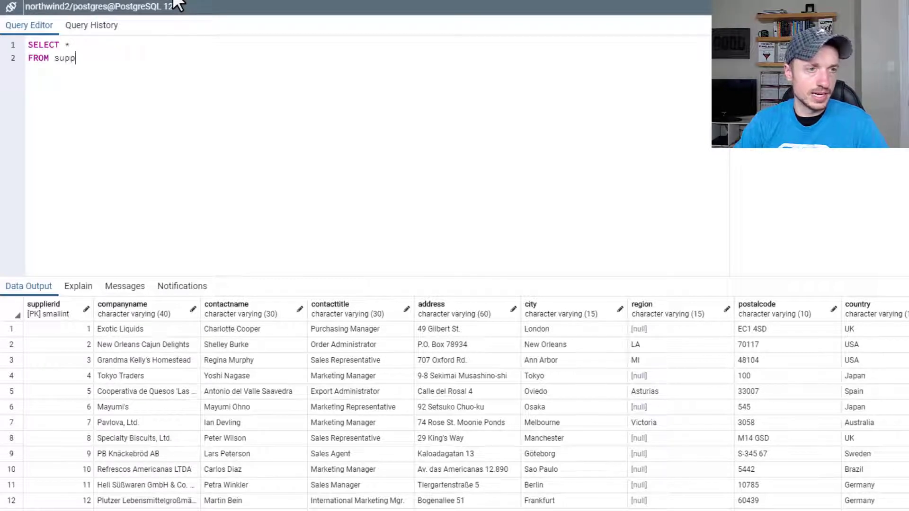
pyautogui.write('liers')
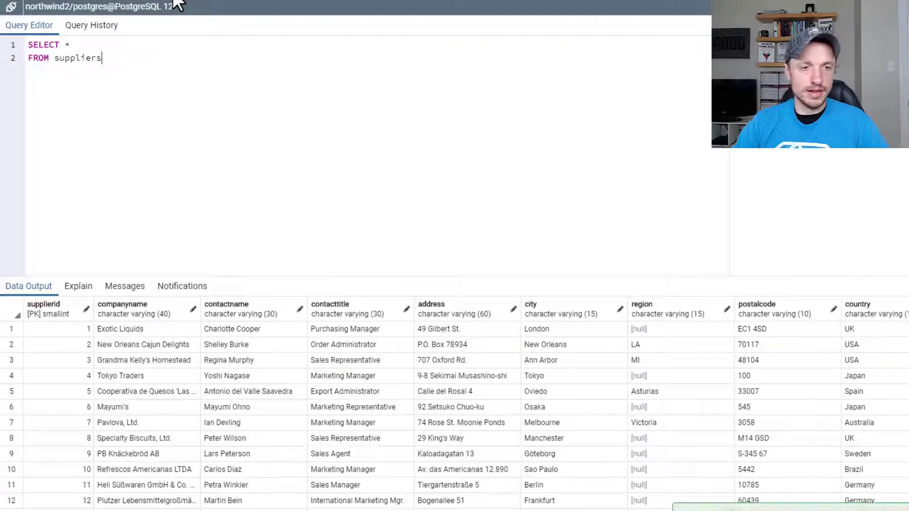
pyautogui.scroll(-3)
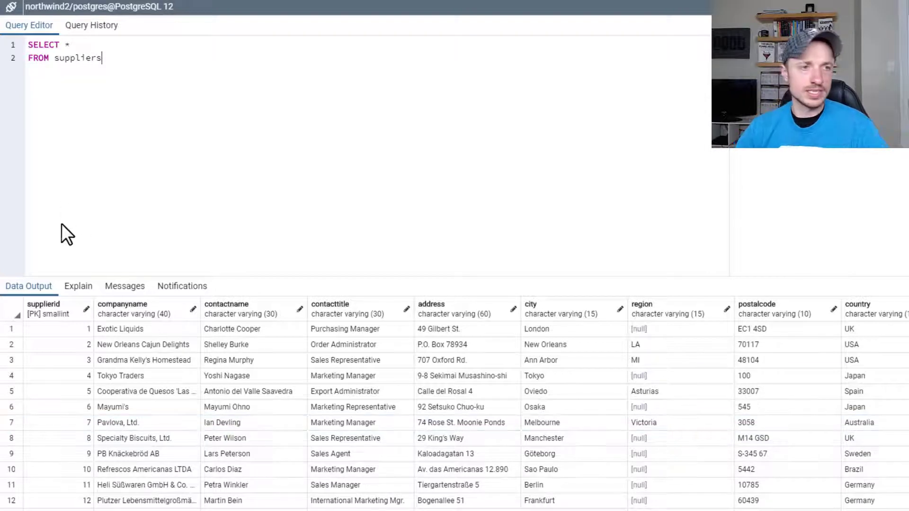
# Add a third line WHERE country='USA' to the suppliers query
pyautogui.write('w')
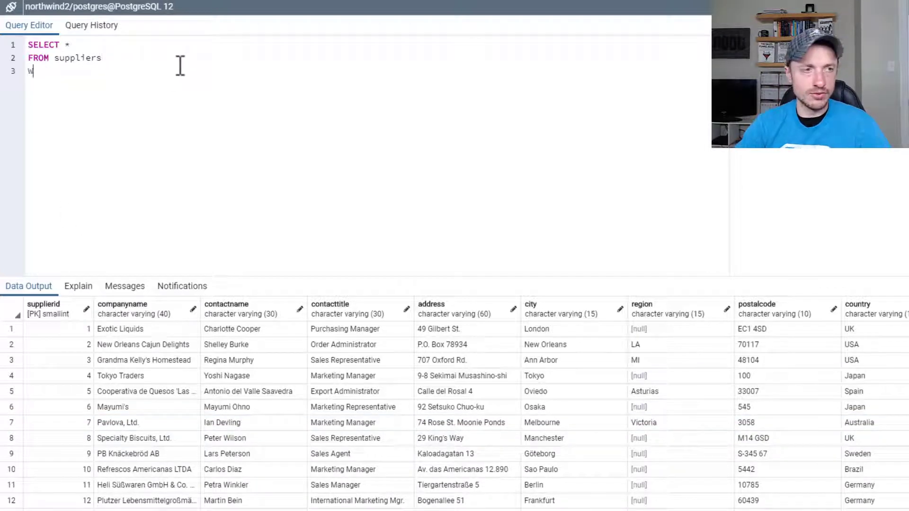
pyautogui.write('HERE')
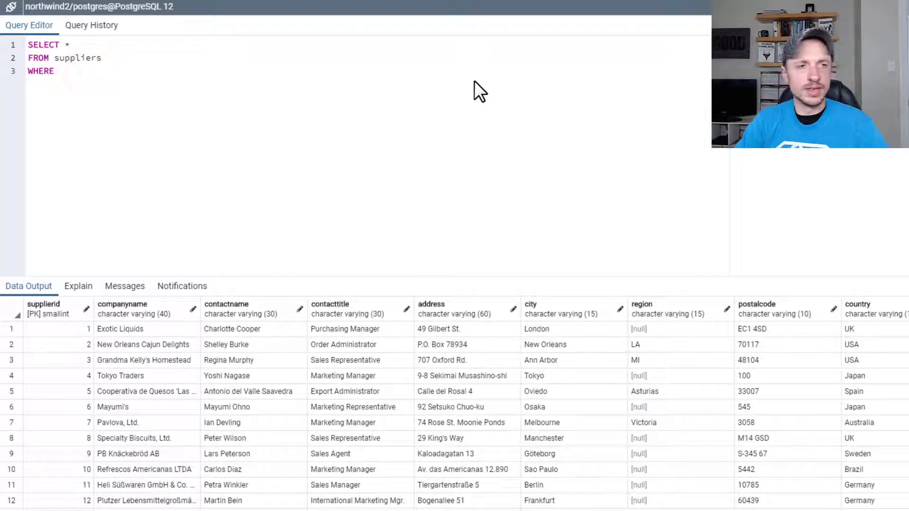
pyautogui.write('c')
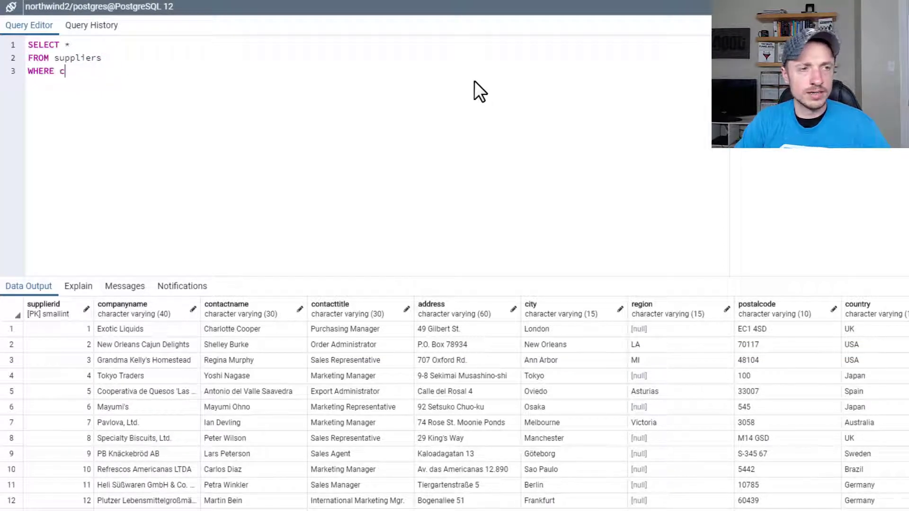
pyautogui.write('ountry')
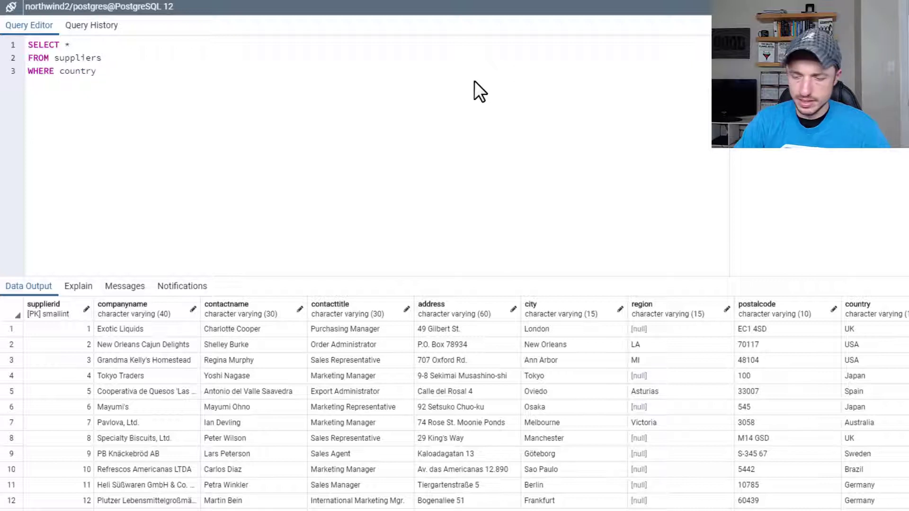
pyautogui.write("=''")
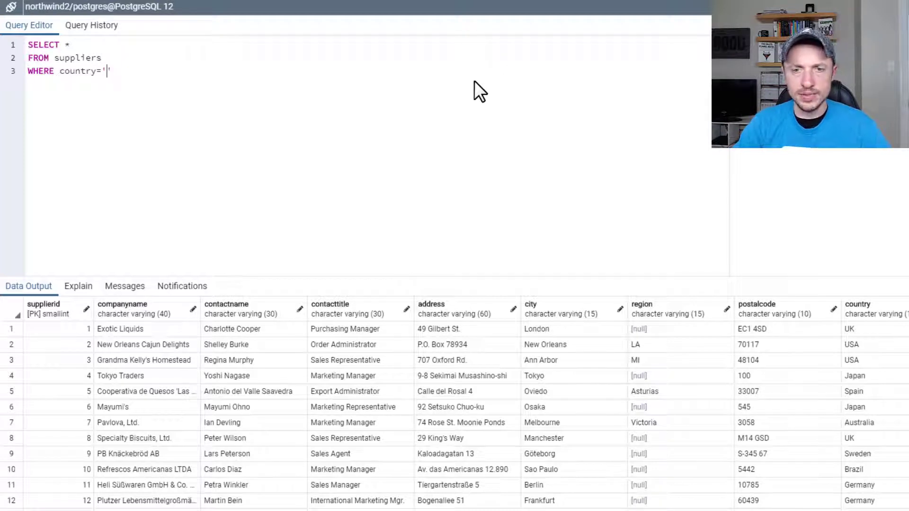
pyautogui.write('USA')
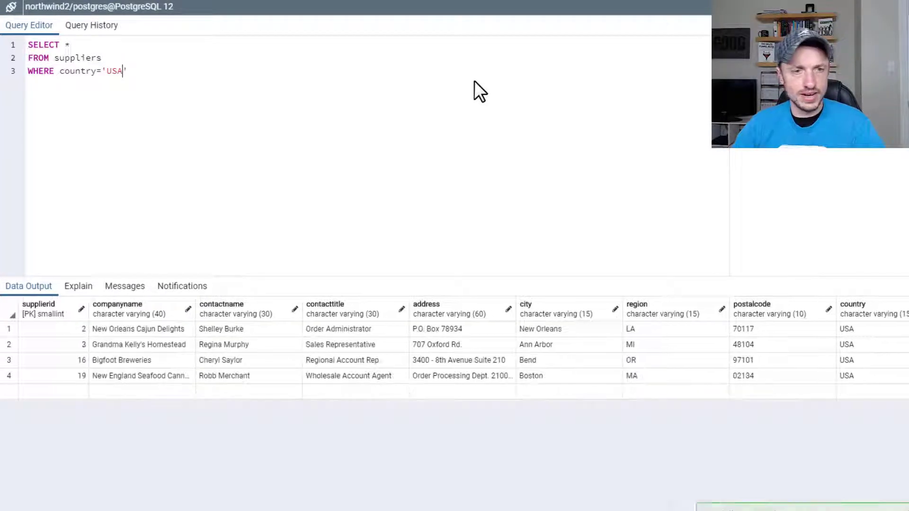
pyautogui.moveTo(99, 286)
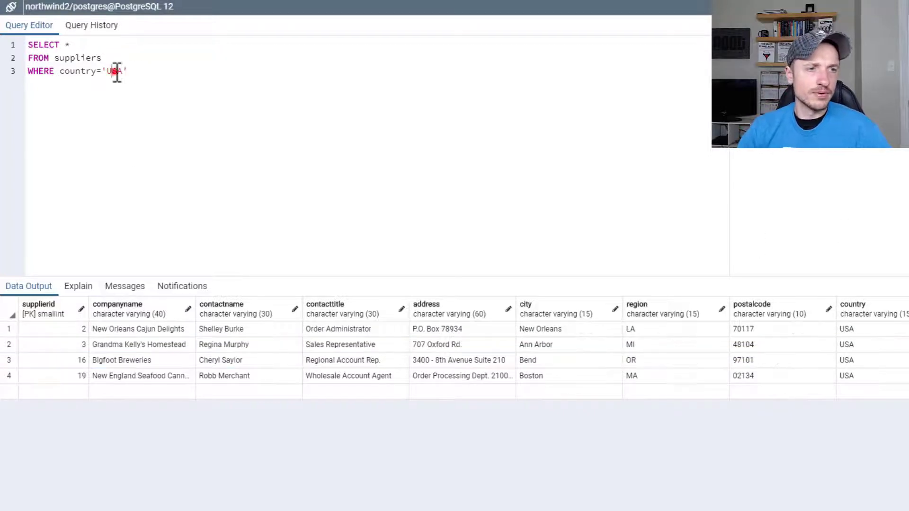
# Change the filter value inside the quotes from USA to UK
pyautogui.write('UK')
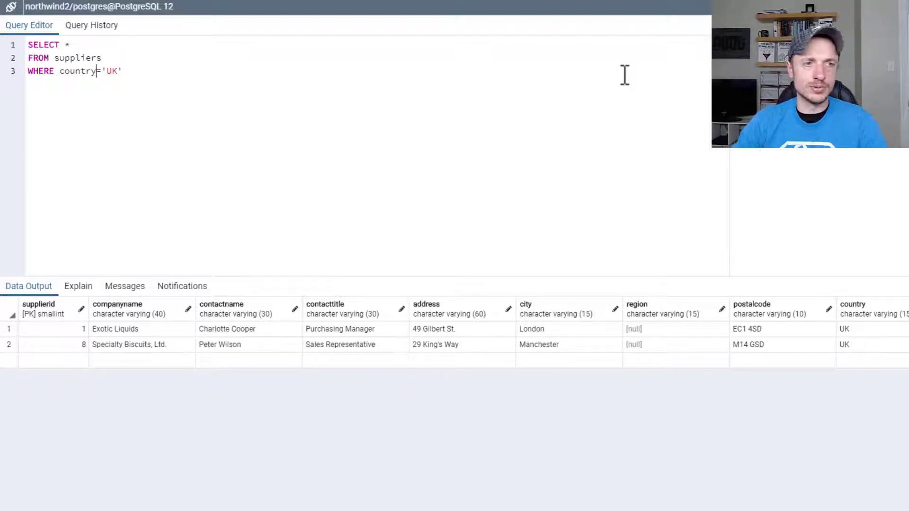
# Switch the filter to country LIKE '%U%' and run the whole query
pyautogui.write("LIKE '")
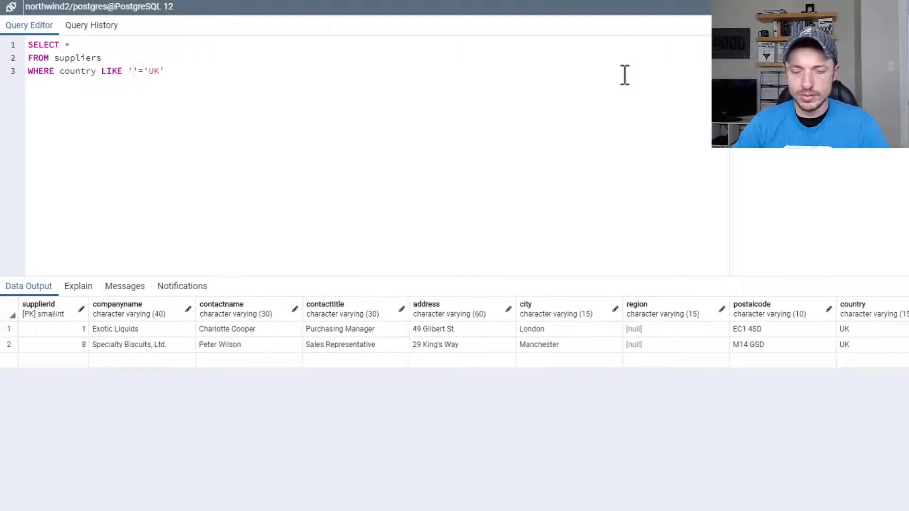
pyautogui.write('%')
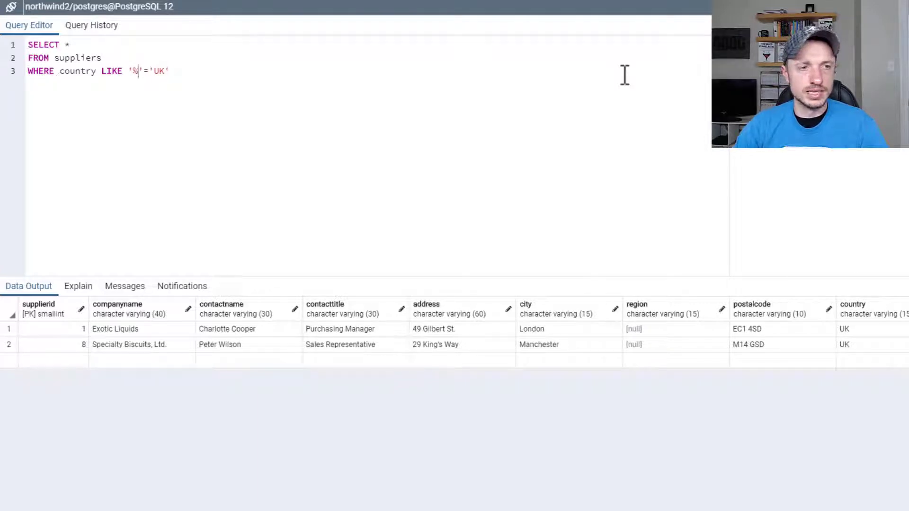
pyautogui.write('U%')
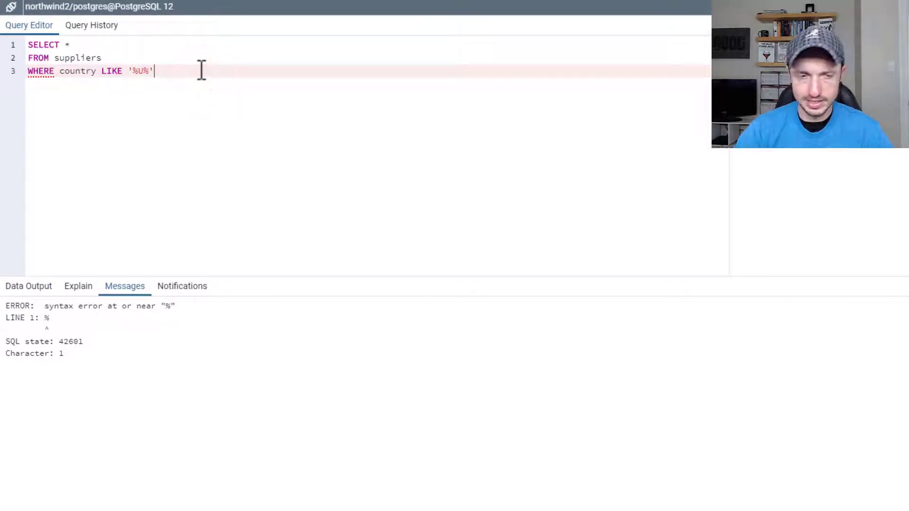
pyautogui.press('F5')
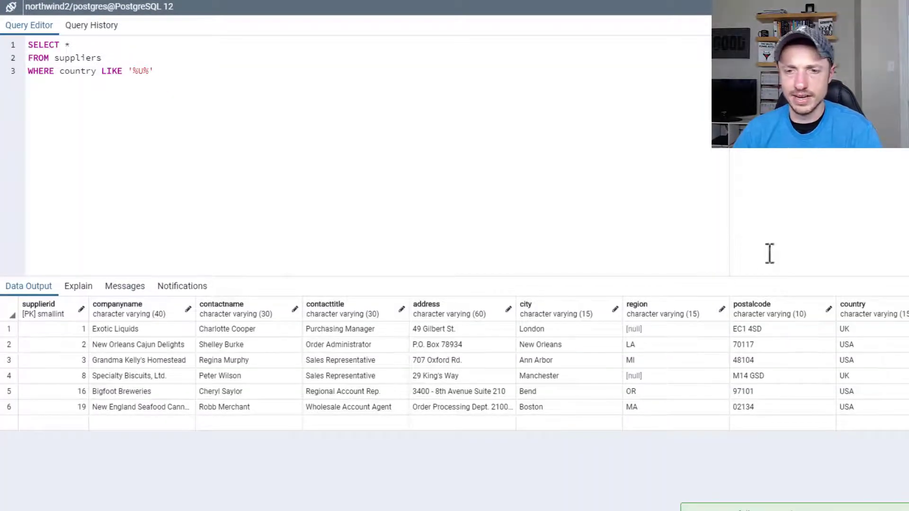
pyautogui.moveTo(857, 342)
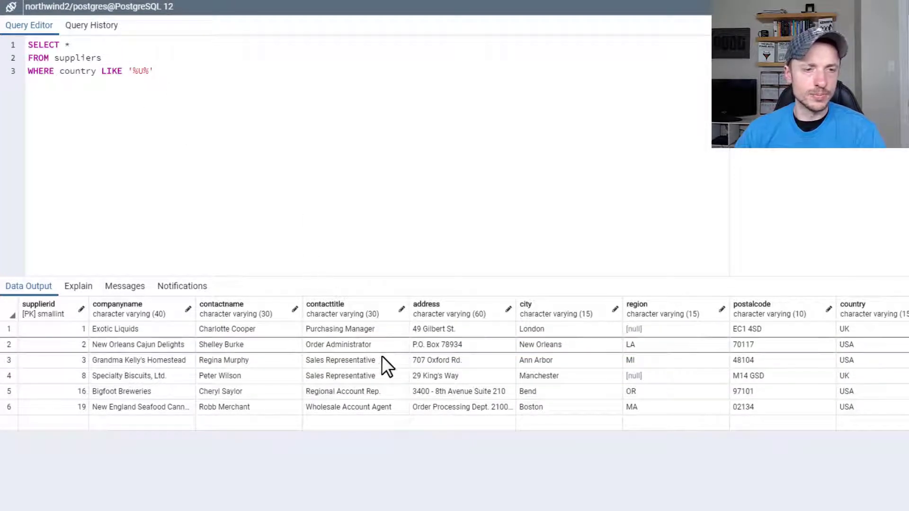
pyautogui.moveTo(326, 318)
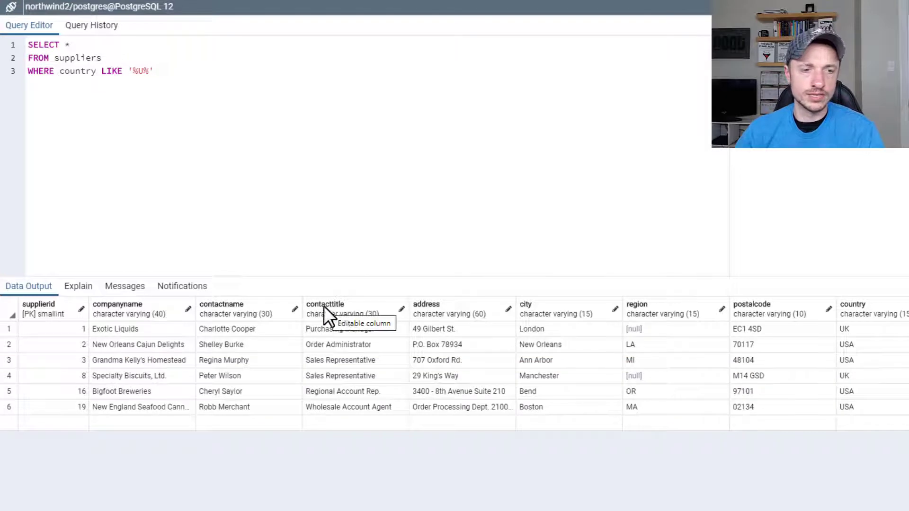
# Filter on contacttitle for '%Manager%', then remove the WHERE line
pyautogui.doubleClick(77, 71)
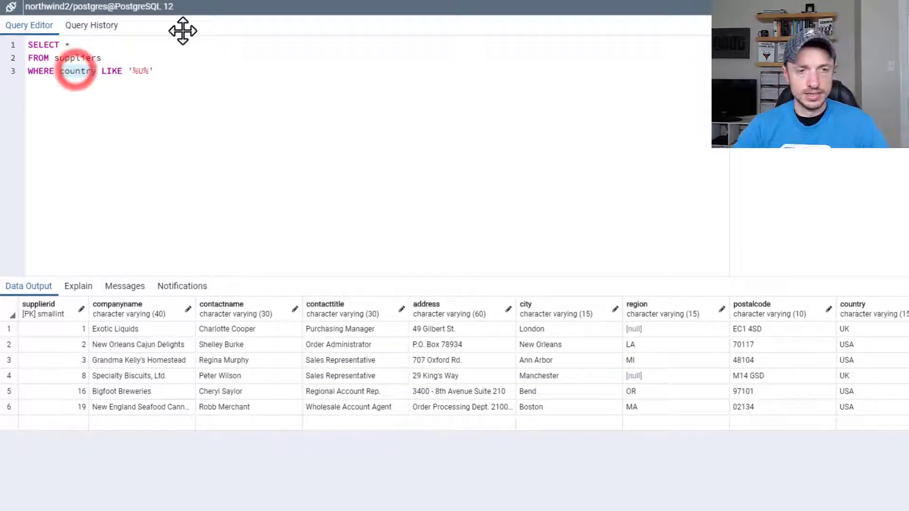
pyautogui.write('contactt')
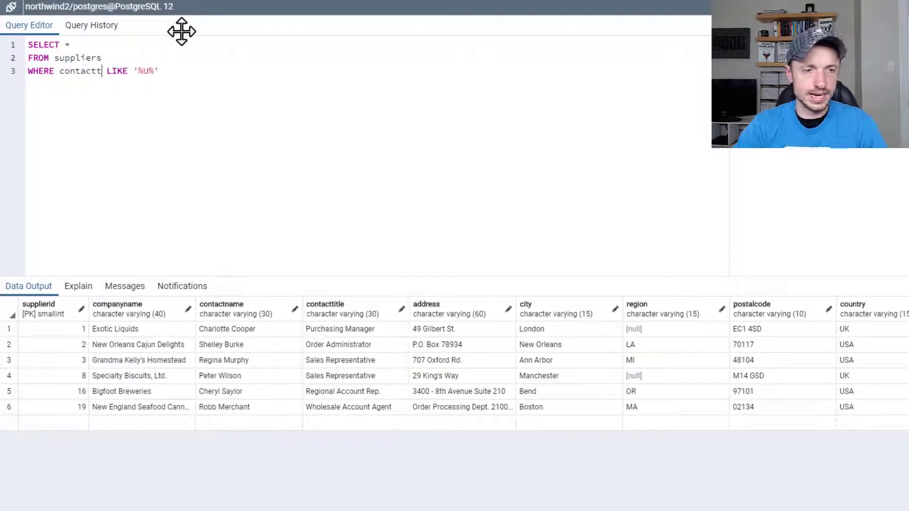
pyautogui.write('itle')
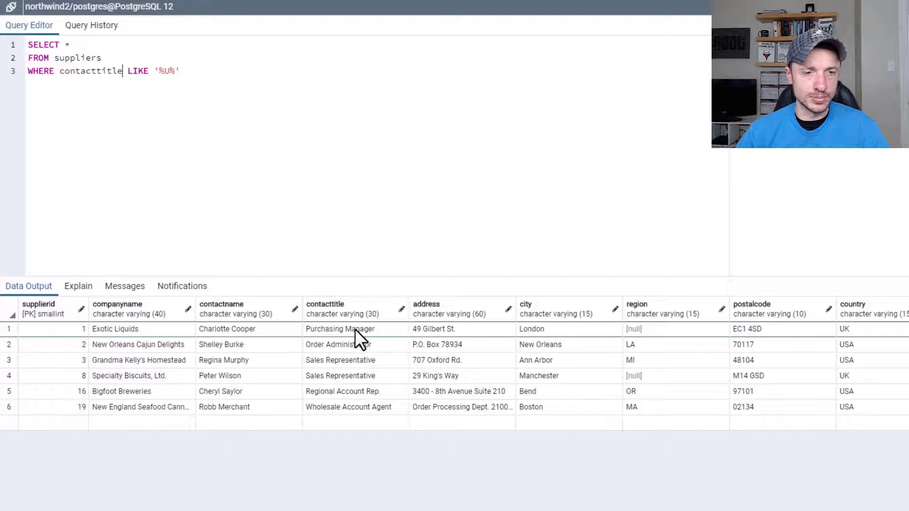
pyautogui.moveTo(329, 397)
pyautogui.write('Manager')
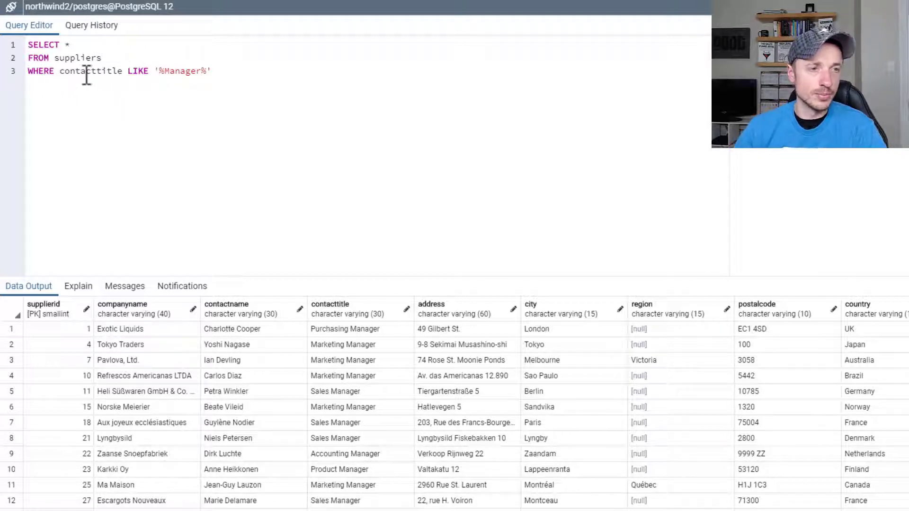
pyautogui.click(64, 72)
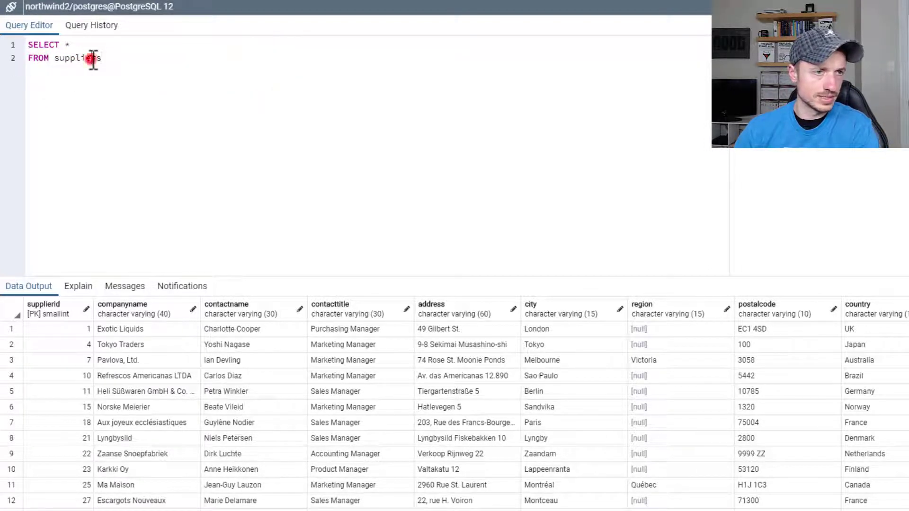
# Query products WHERE unitprice > 50, run it, then edit the price comparison
pyautogui.write('products')
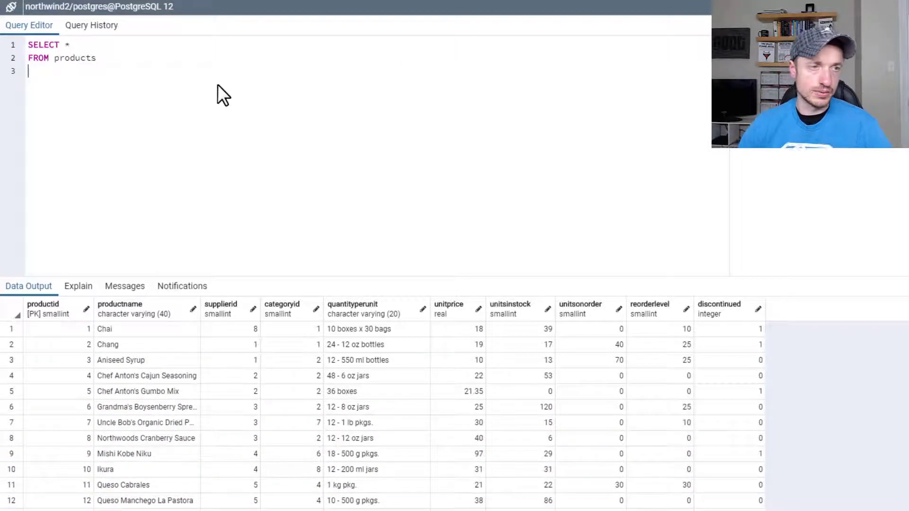
pyautogui.write('WHERE')
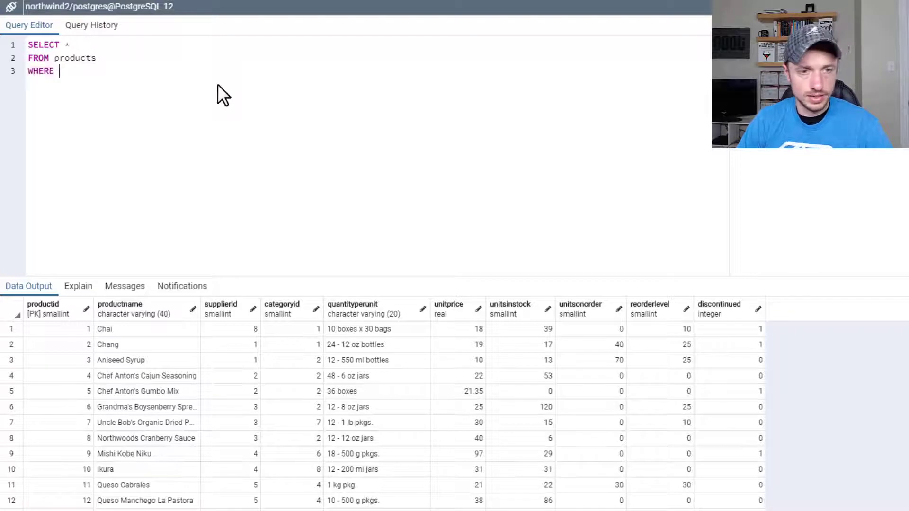
pyautogui.write('unitprice')
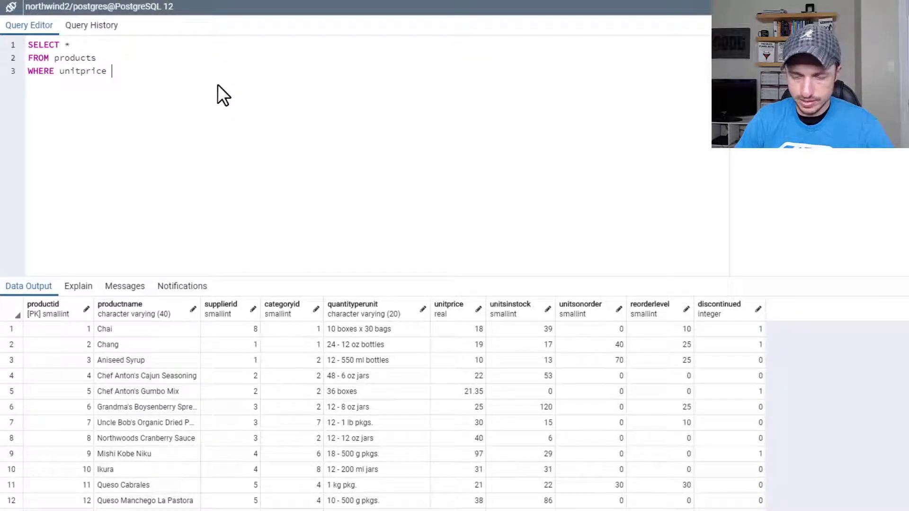
pyautogui.write('> 50')
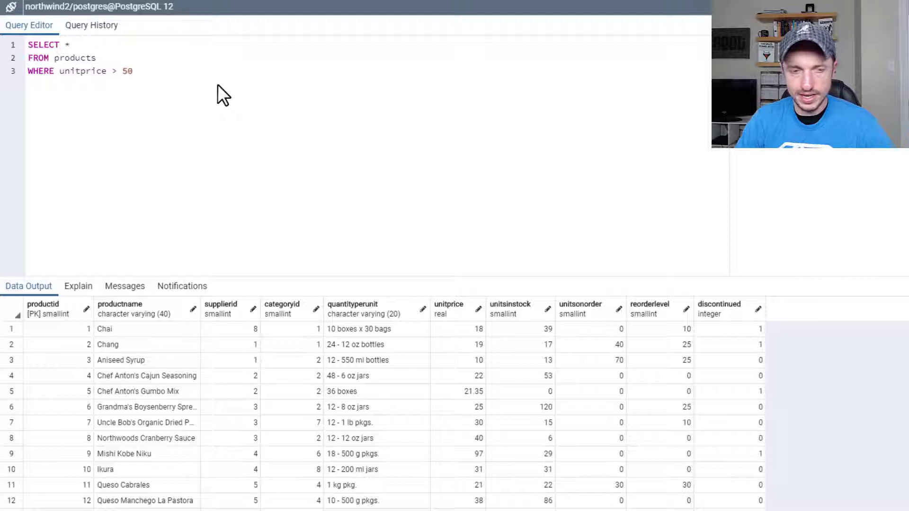
pyautogui.press('F5')
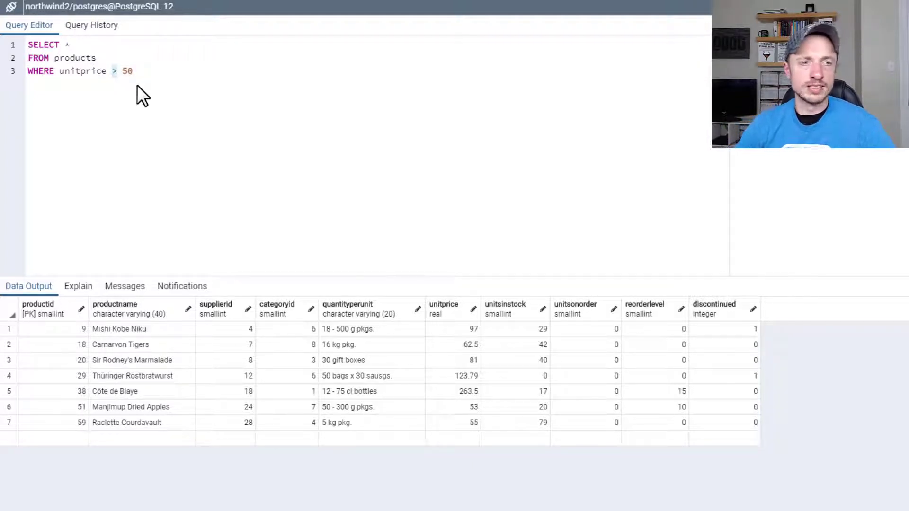
pyautogui.click(112, 71)
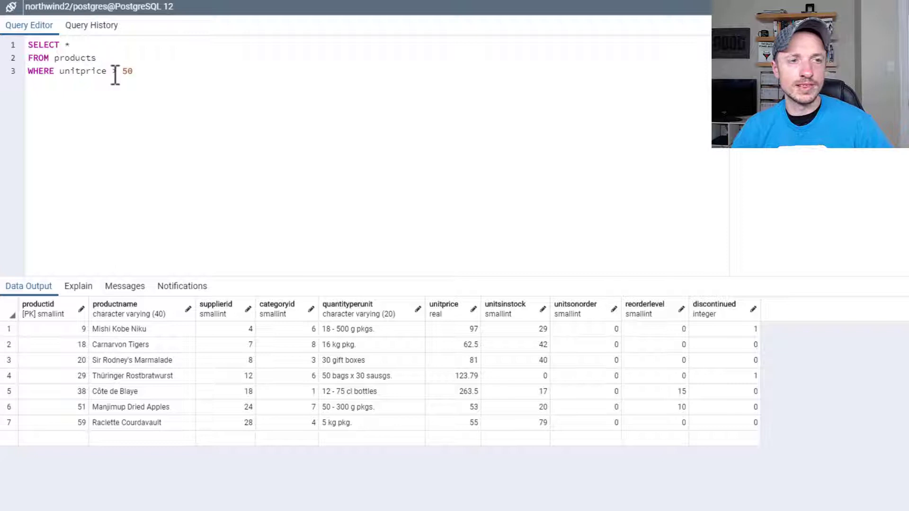
pyautogui.write('>')
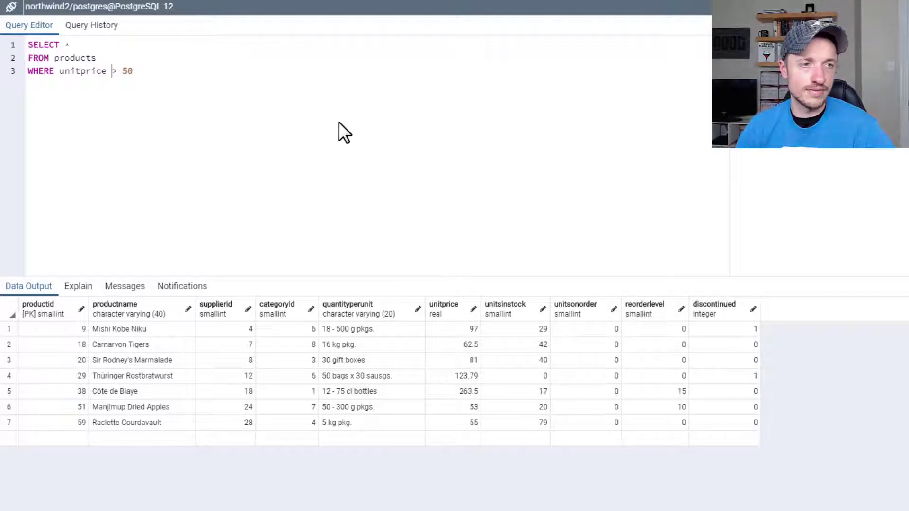
pyautogui.moveTo(272, 321)
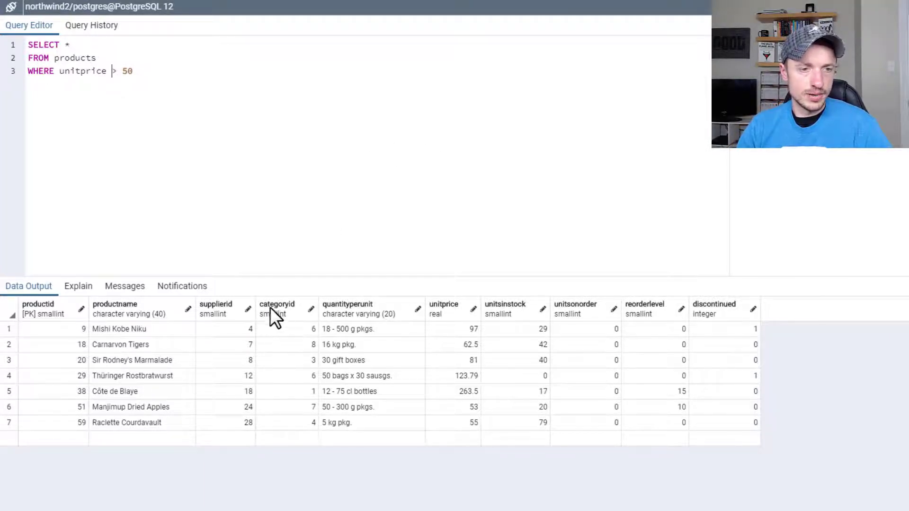
# Replace the price condition with categoryid = 1 AND unitprice > 20
pyautogui.click(51, 71)
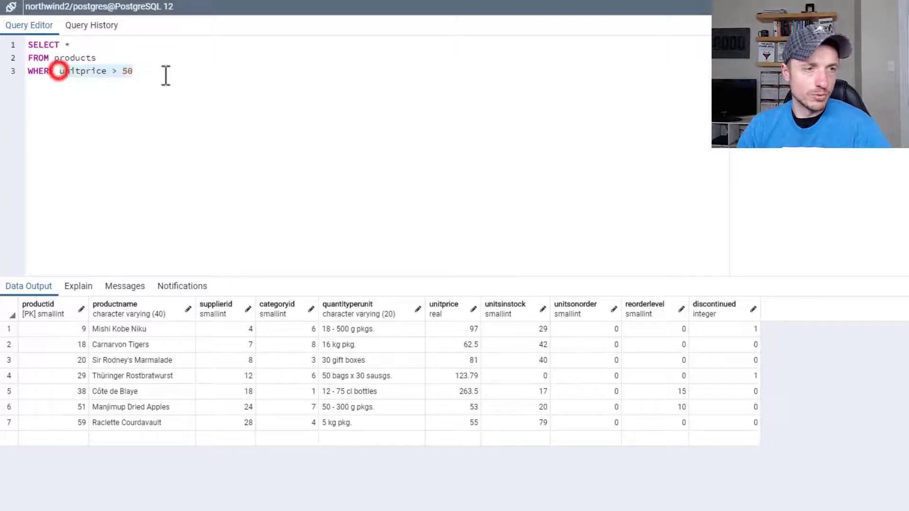
pyautogui.write('category')
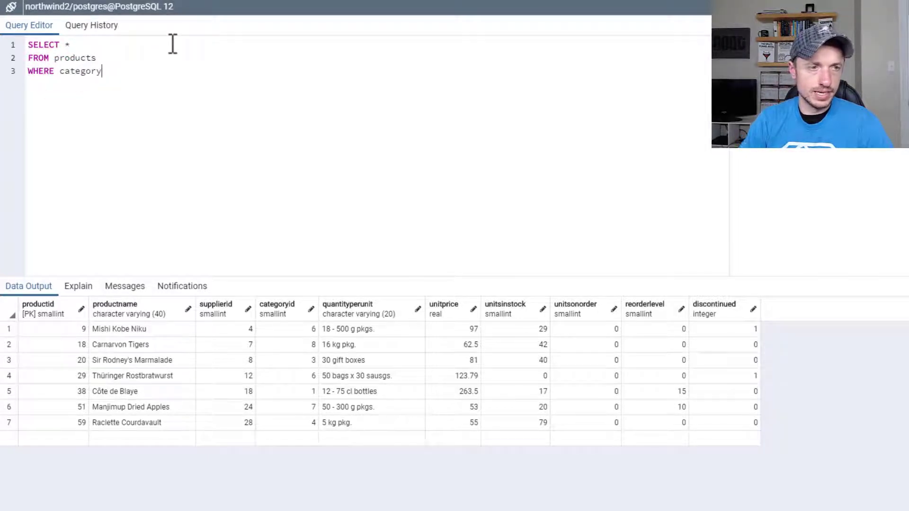
pyautogui.write('id')
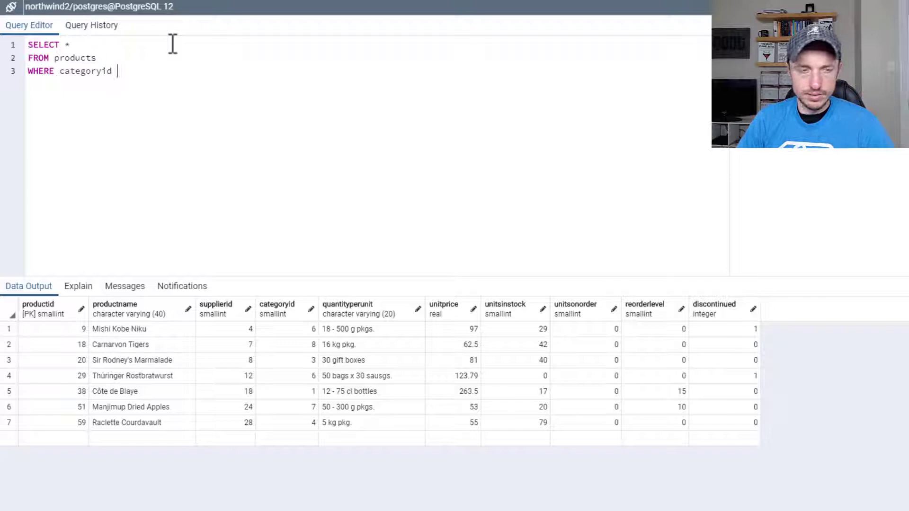
pyautogui.write('= 1')
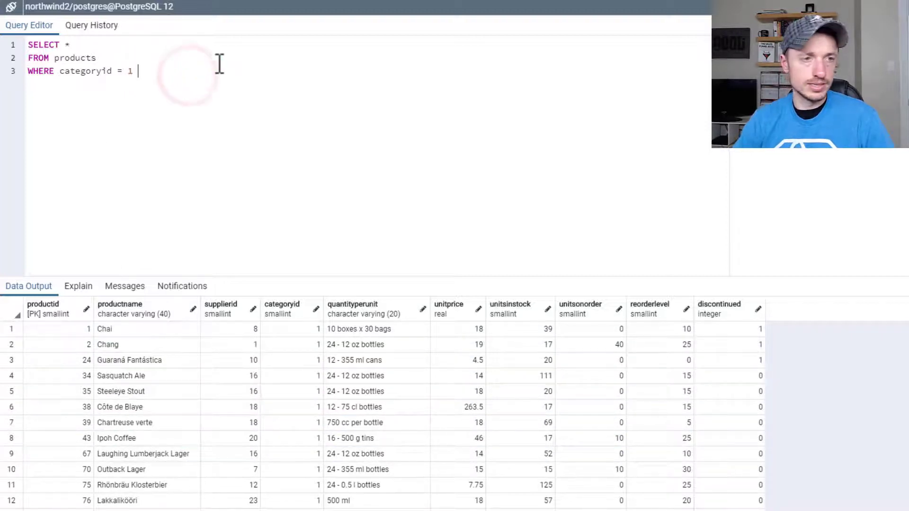
pyautogui.write('AND unitprice > 20')
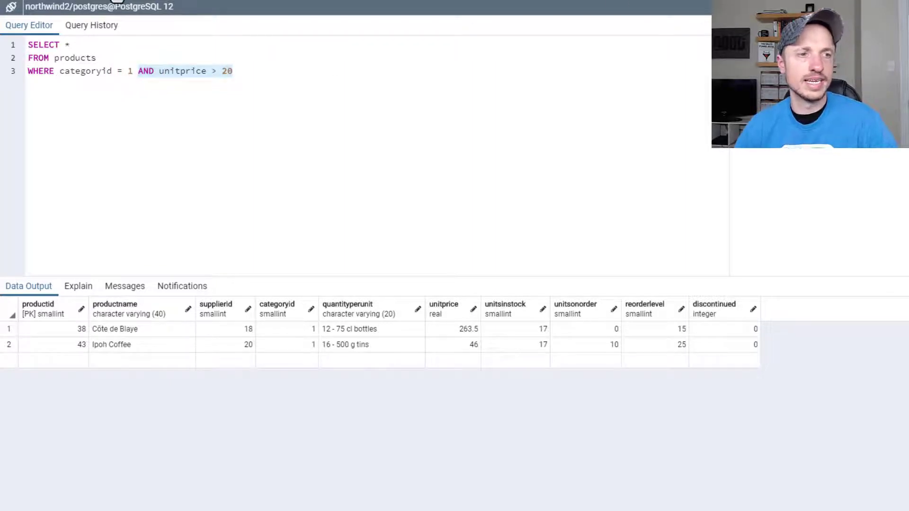
# Rewrite the filter as categoryid = 1 OR categoryid = 2 OR categoryid = 3
pyautogui.write('OR ca')
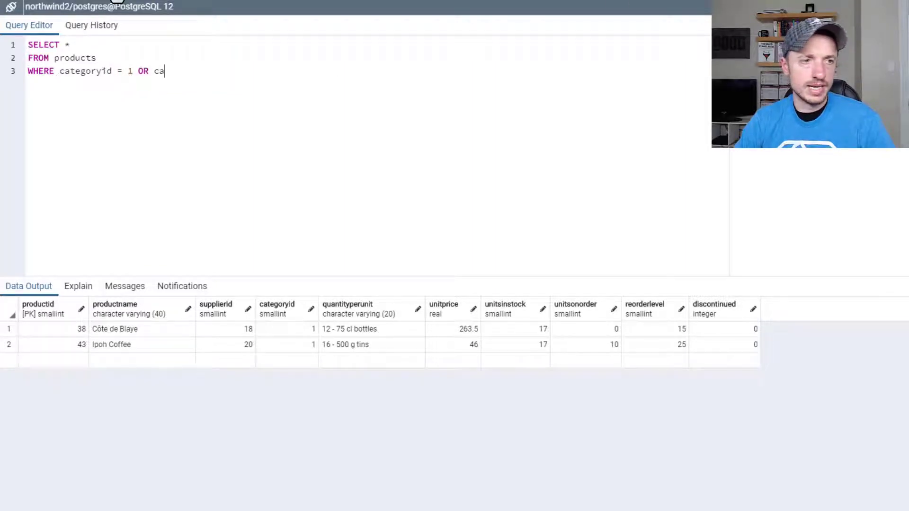
pyautogui.write('tegoryid =')
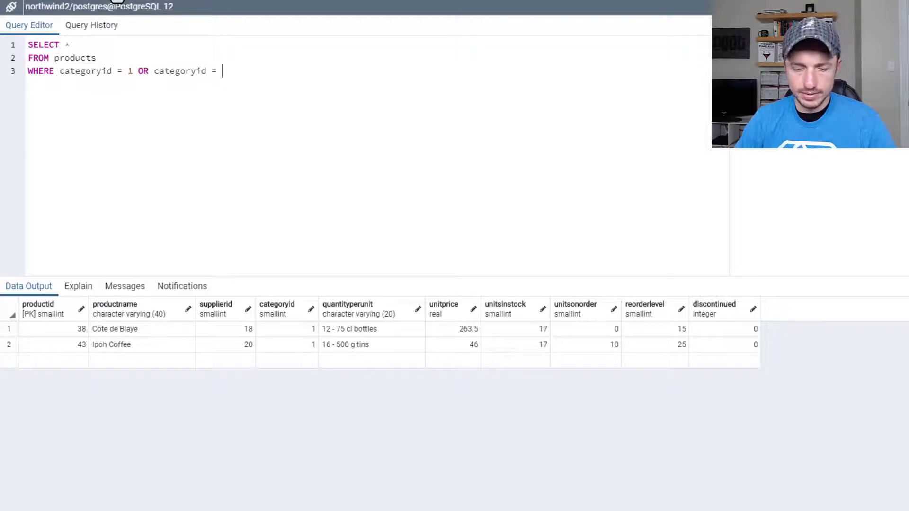
pyautogui.write('2 OR cat')
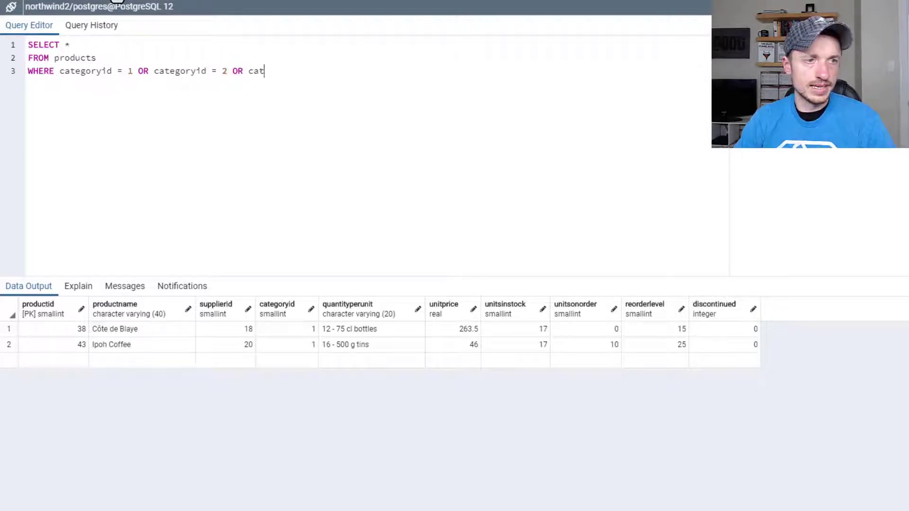
pyautogui.write('egoryid = 3')
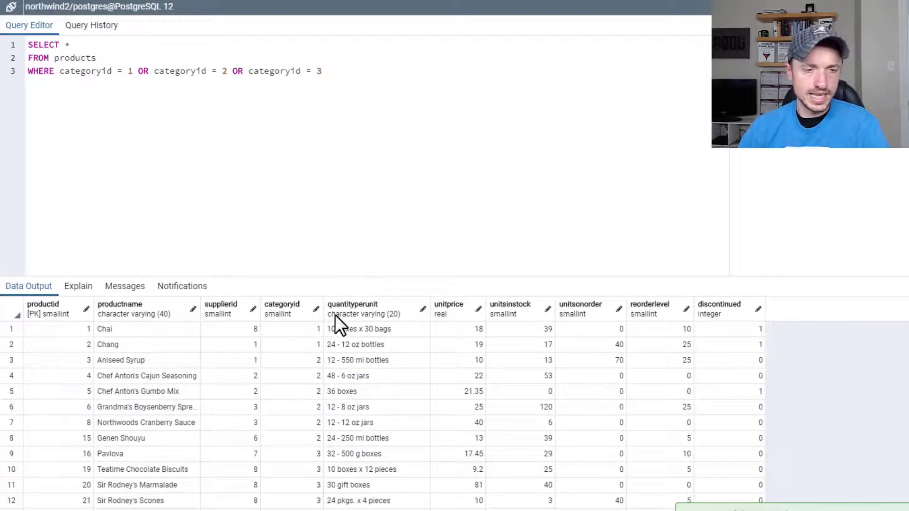
pyautogui.scroll(-3)
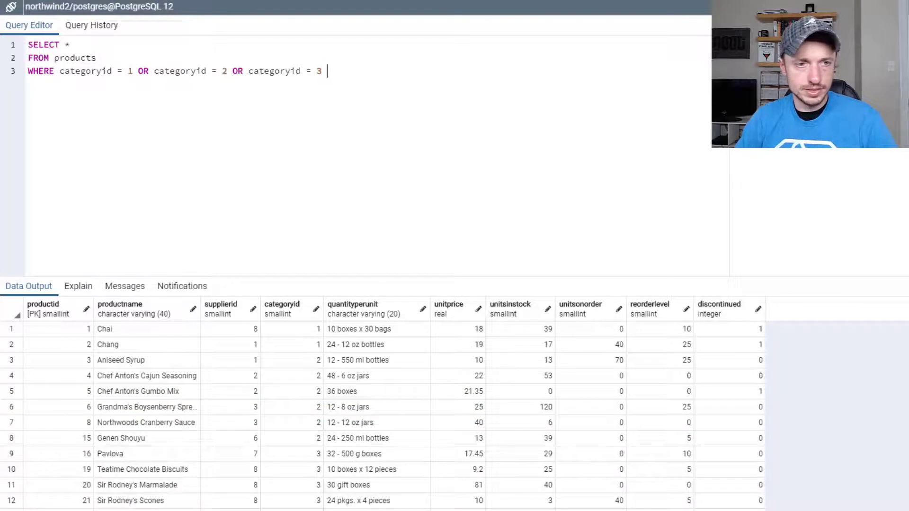
# Append AND unitprice > 15 and inspect the Guaraná Fantástica row priced 4.5
pyautogui.write('AND unitpr')
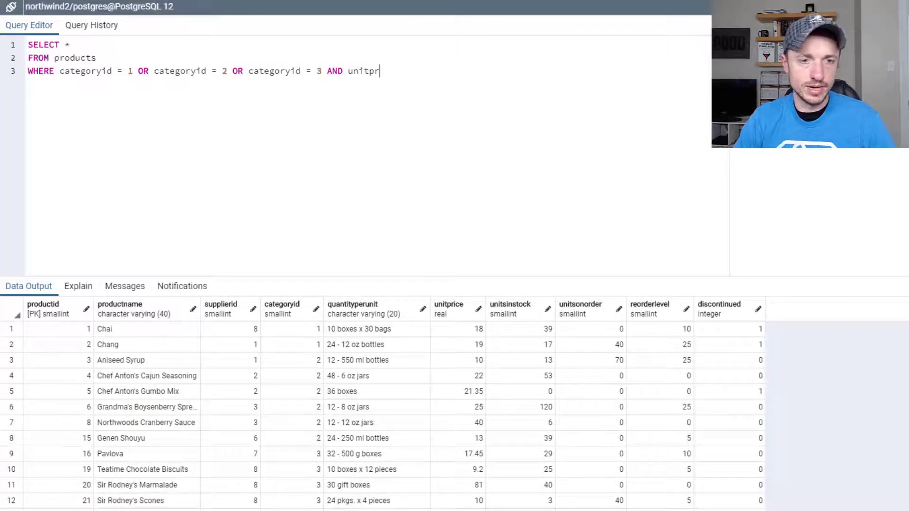
pyautogui.write('ice > 1')
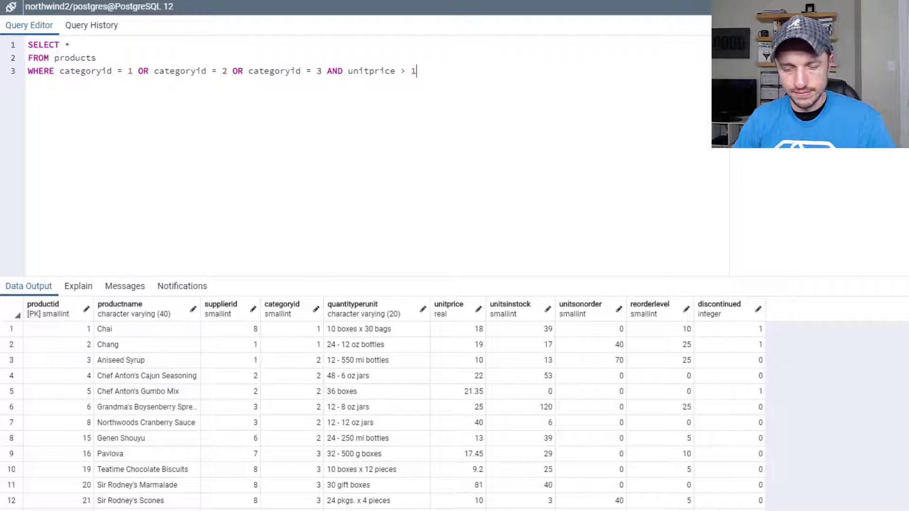
pyautogui.write('5')
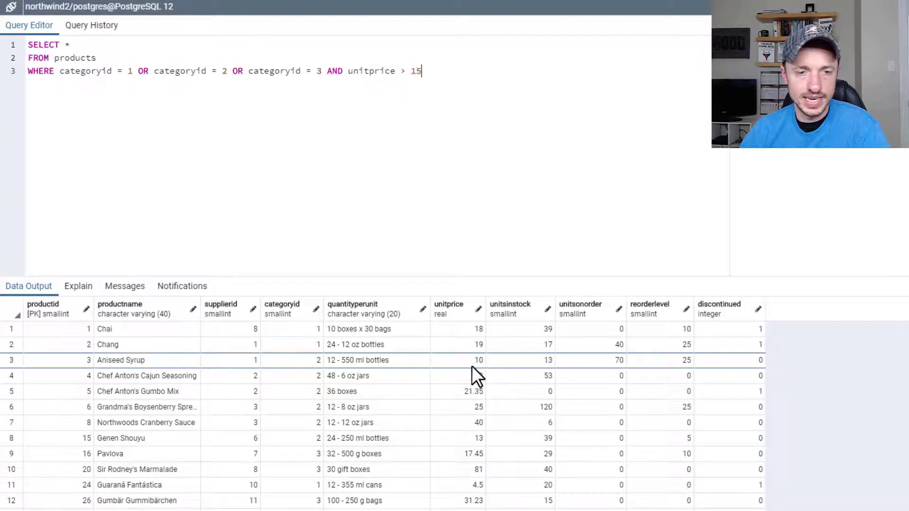
pyautogui.moveTo(494, 462)
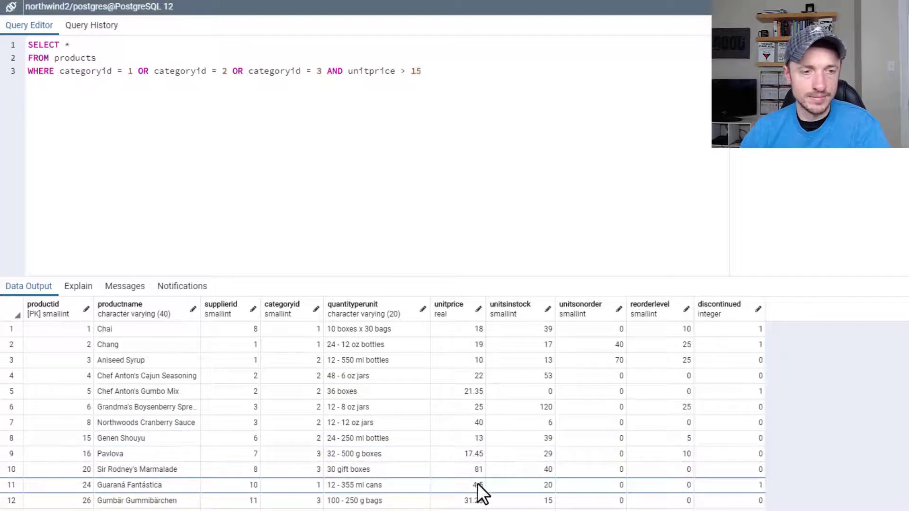
pyautogui.click(334, 71)
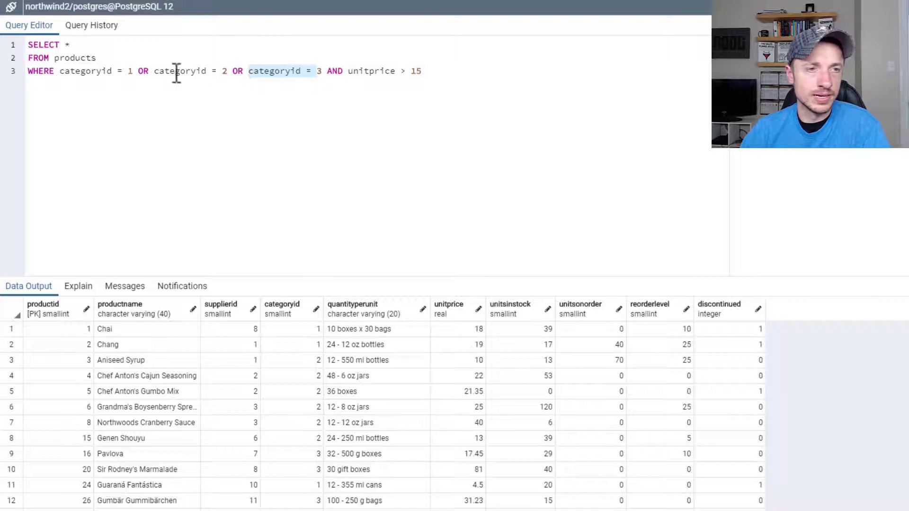
pyautogui.moveTo(204, 71)
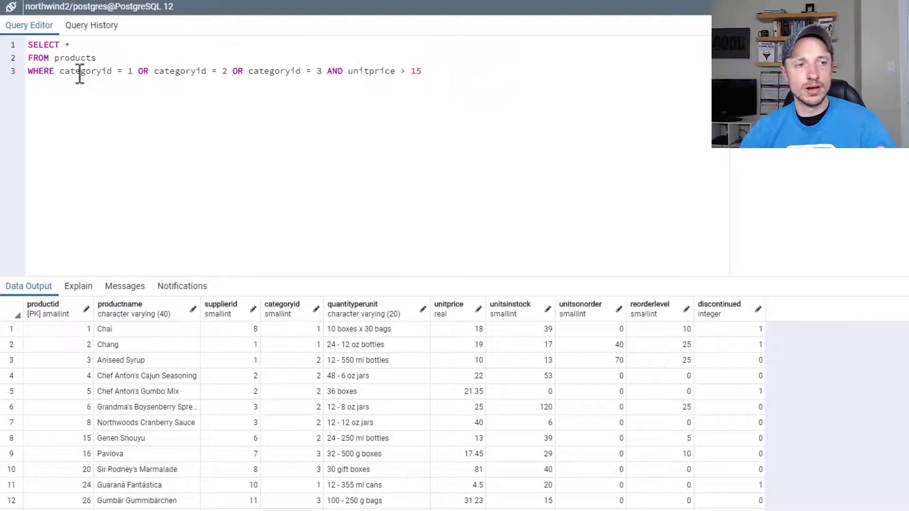
pyautogui.click(64, 84)
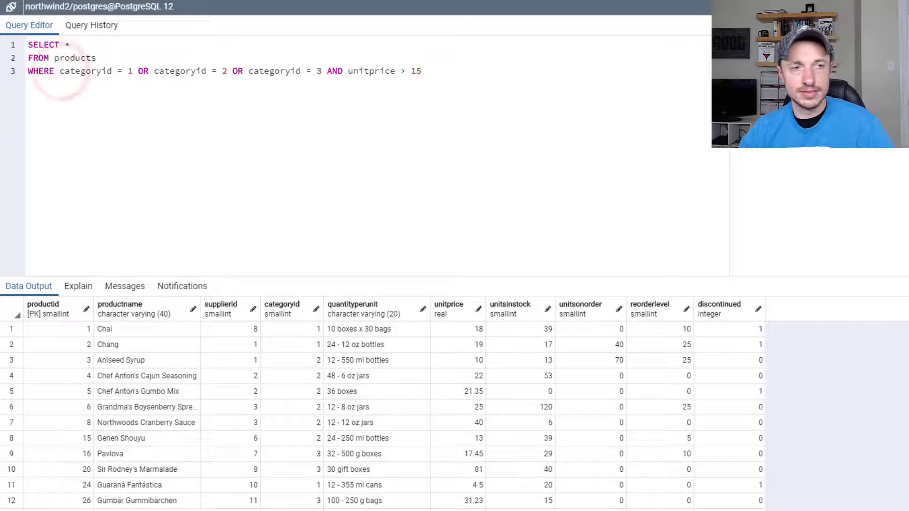
# Wrap the three categoryid conditions in parentheses before AND unitprice > 15, dropping Aniseed Syrup
pyautogui.write('(')
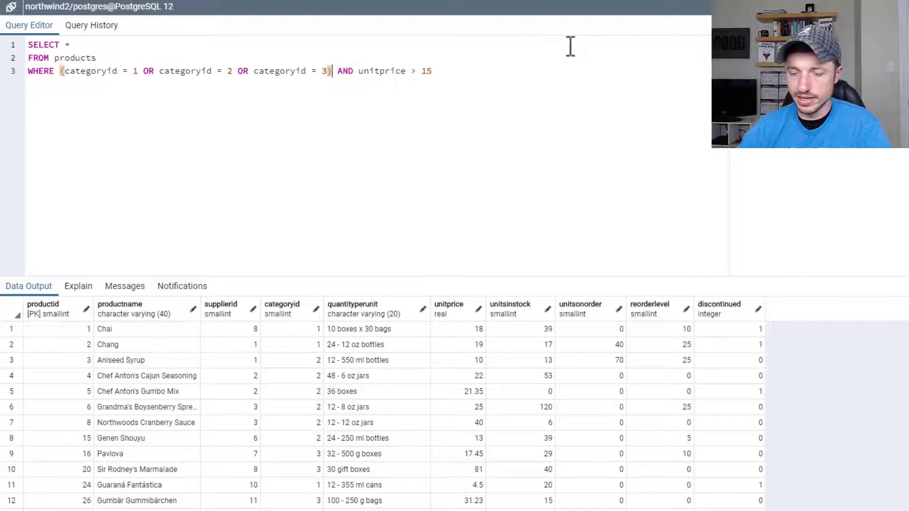
pyautogui.scroll(-3)
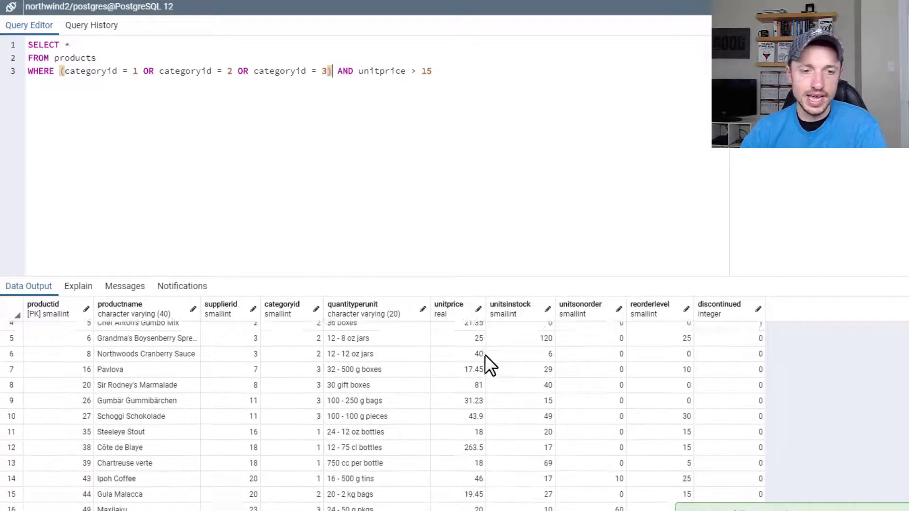
pyautogui.scroll(-3)
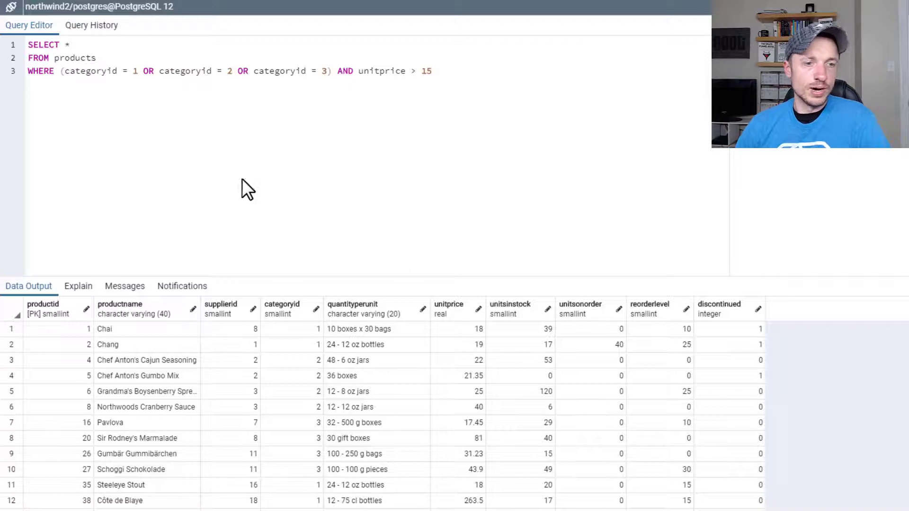
pyautogui.moveTo(215, 380)
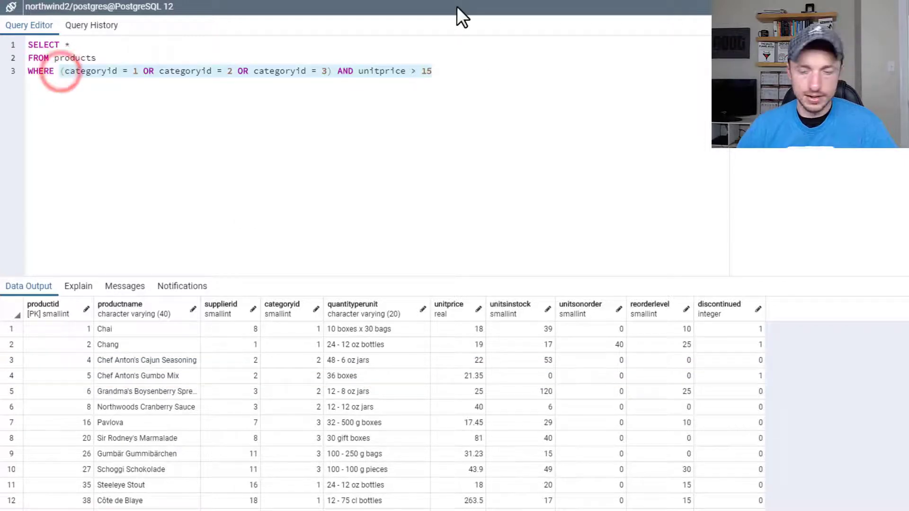
# Write the filter NOT quantityperunit LIKE '%jar%' in the products query
pyautogui.write('NOT')
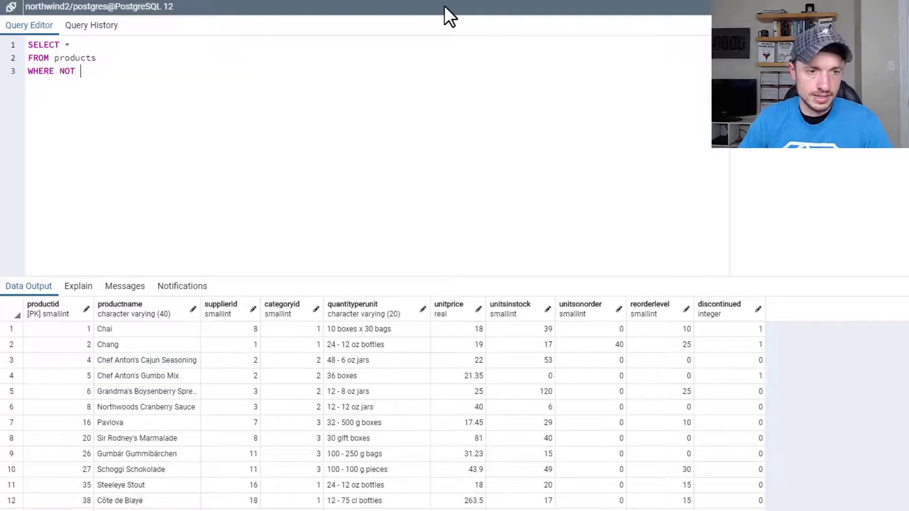
pyautogui.write('quantityp')
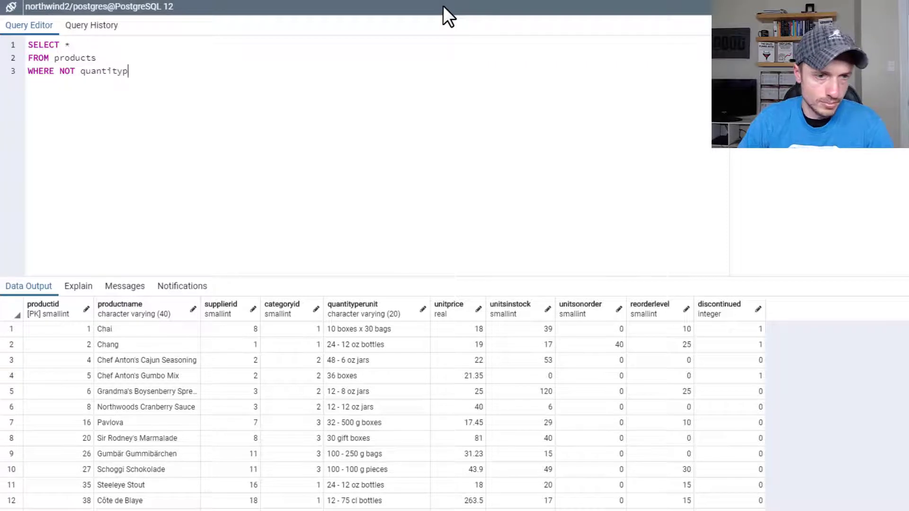
pyautogui.write('erunit')
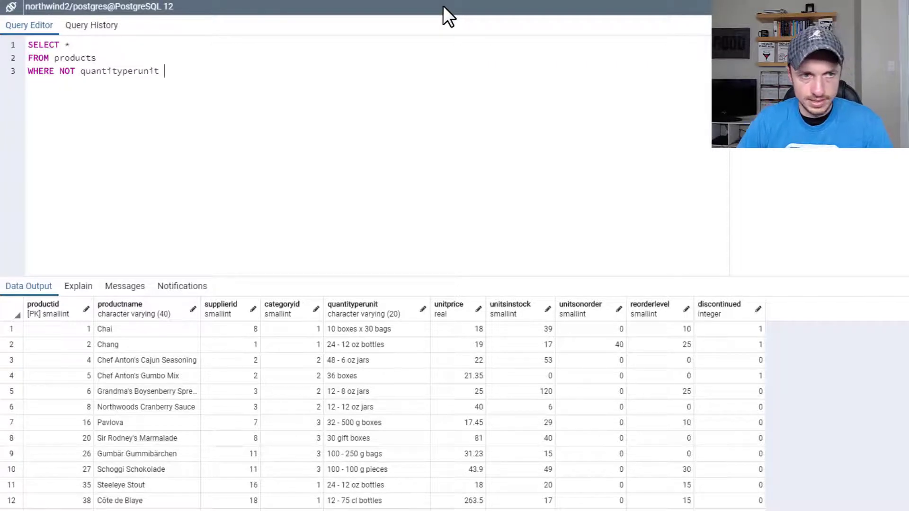
pyautogui.write("LIKE ''")
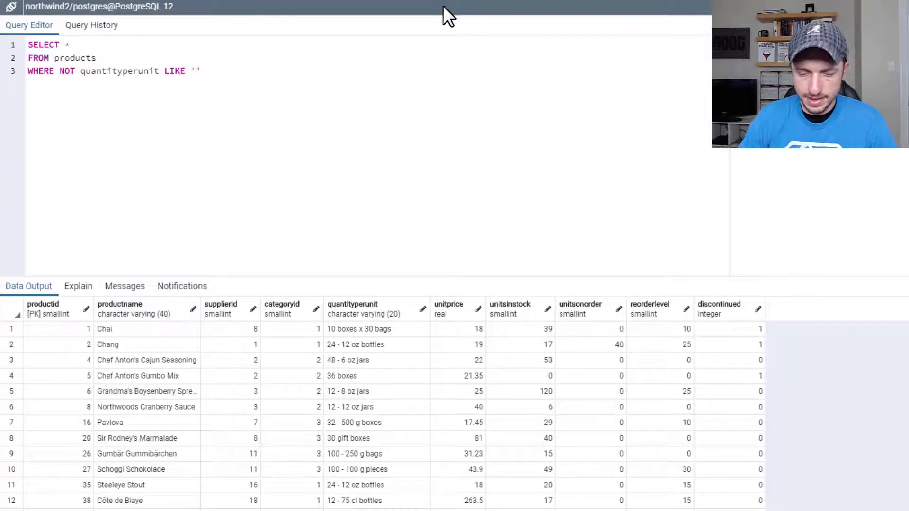
pyautogui.write('%jar')
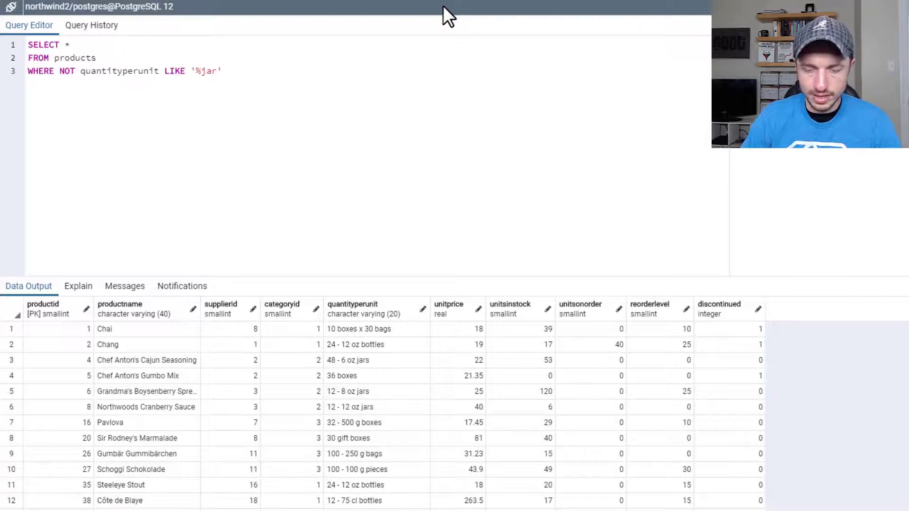
pyautogui.write('%')
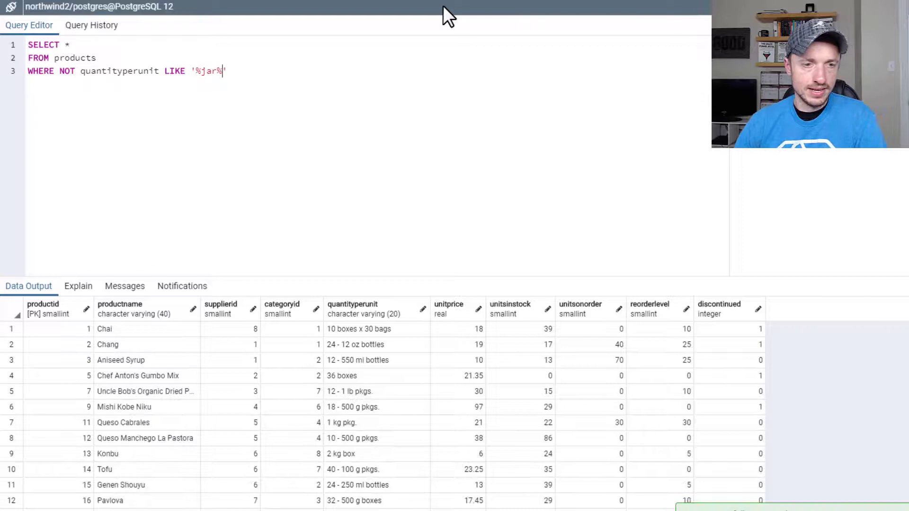
pyautogui.moveTo(377, 287)
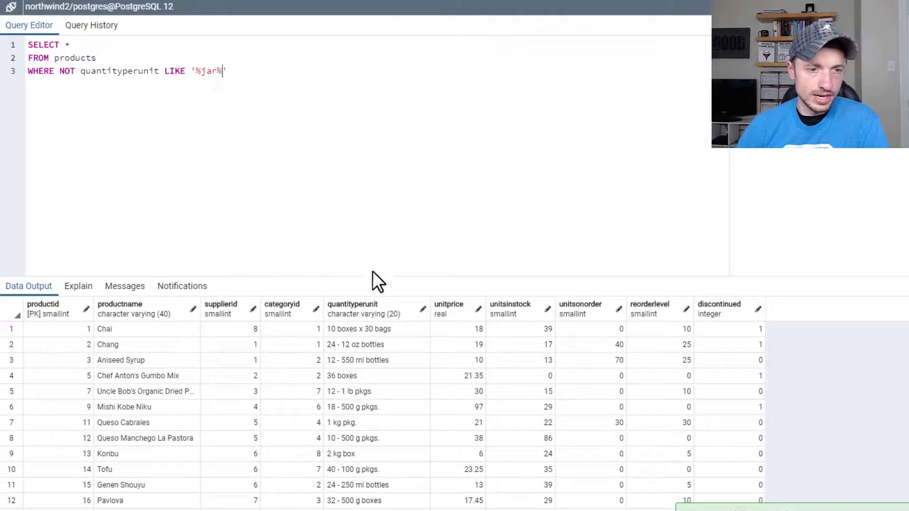
# Remove NOT and run the query to list the eight jar products
pyautogui.scroll(-3)
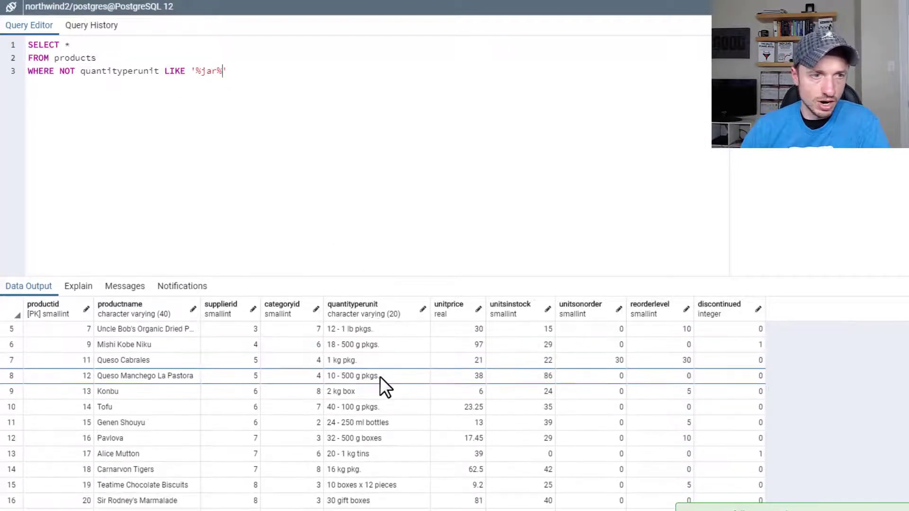
pyautogui.scroll(-3)
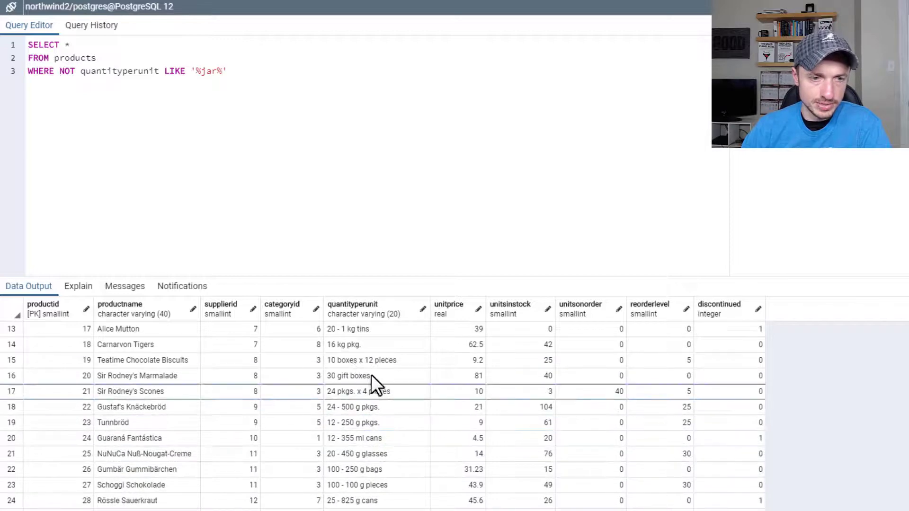
pyautogui.doubleClick(66, 71)
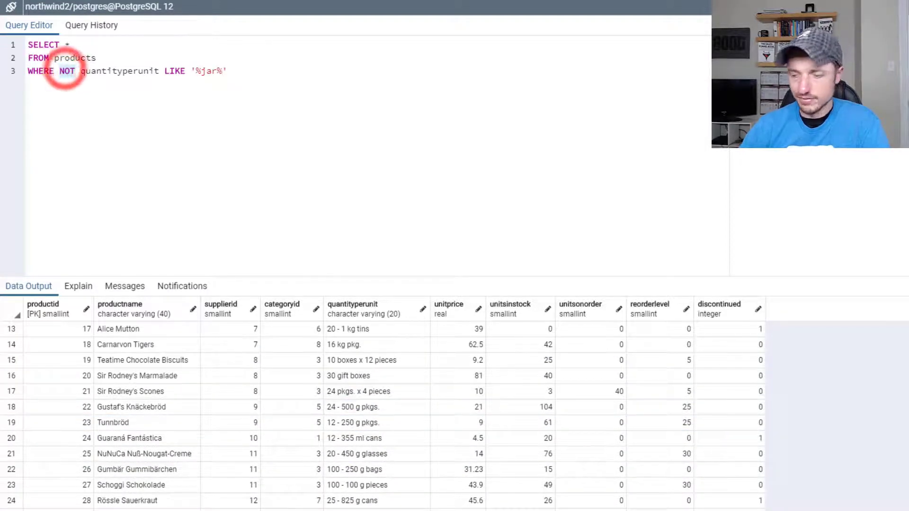
pyautogui.press('Backspace')
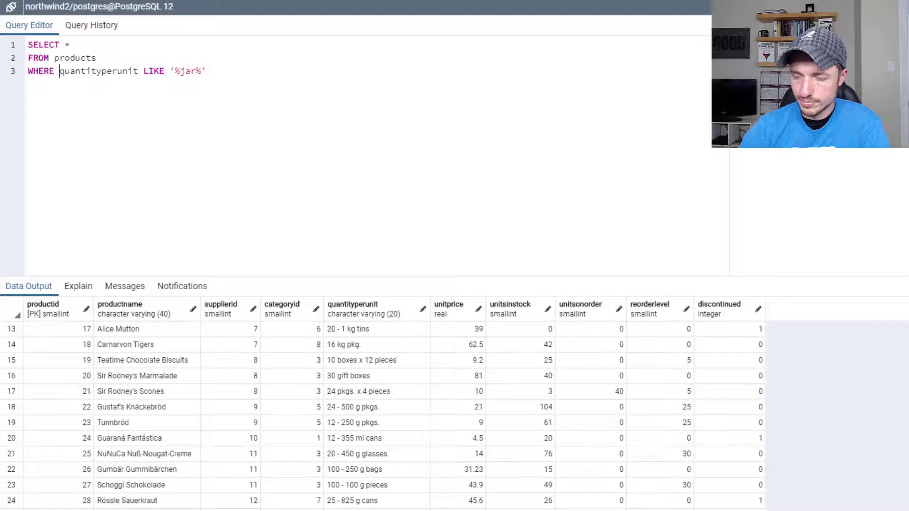
pyautogui.press('F5')
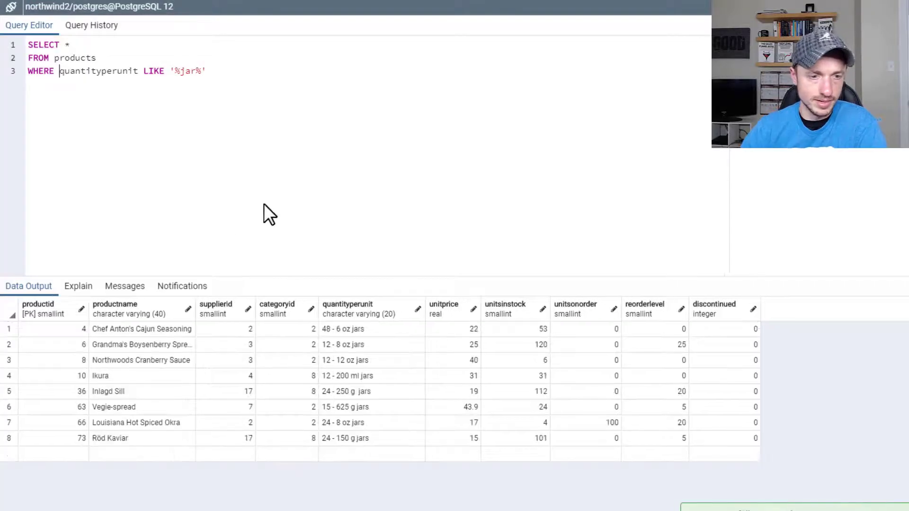
pyautogui.moveTo(373, 430)
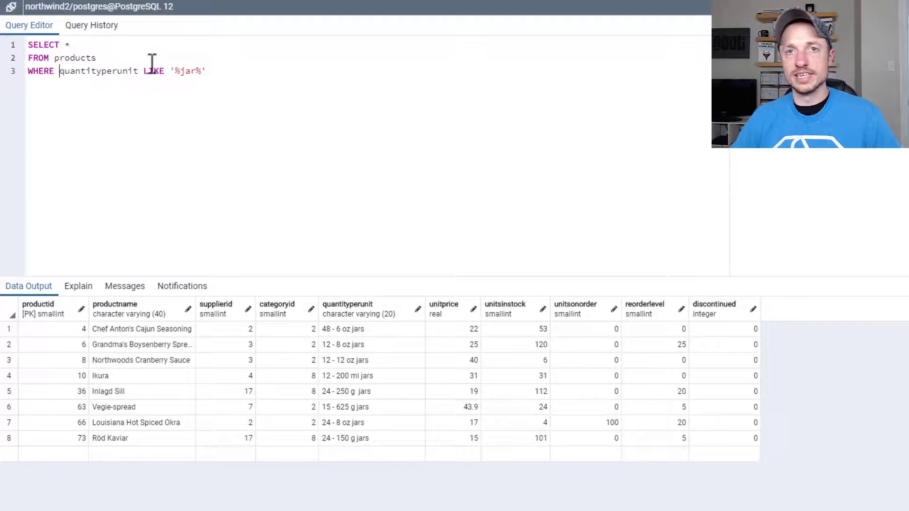
# Replace the LIKE filter with categoryid BETWEEN 1 AND 3, then widen it to 5
pyautogui.click(442, 111)
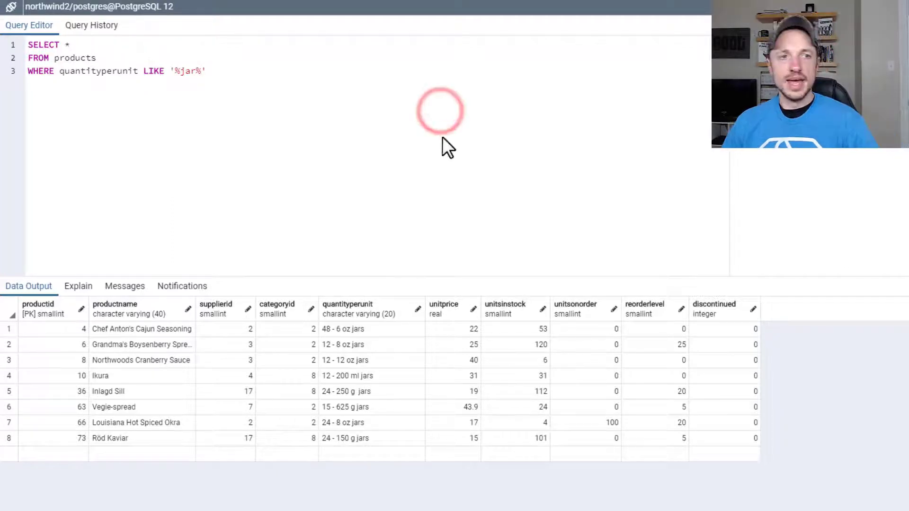
pyautogui.click(86, 71)
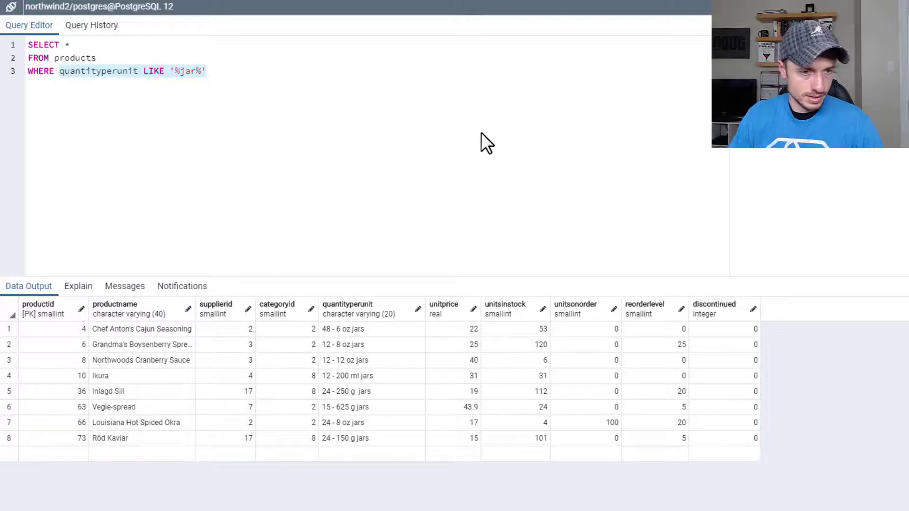
pyautogui.write('categoryid BETW')
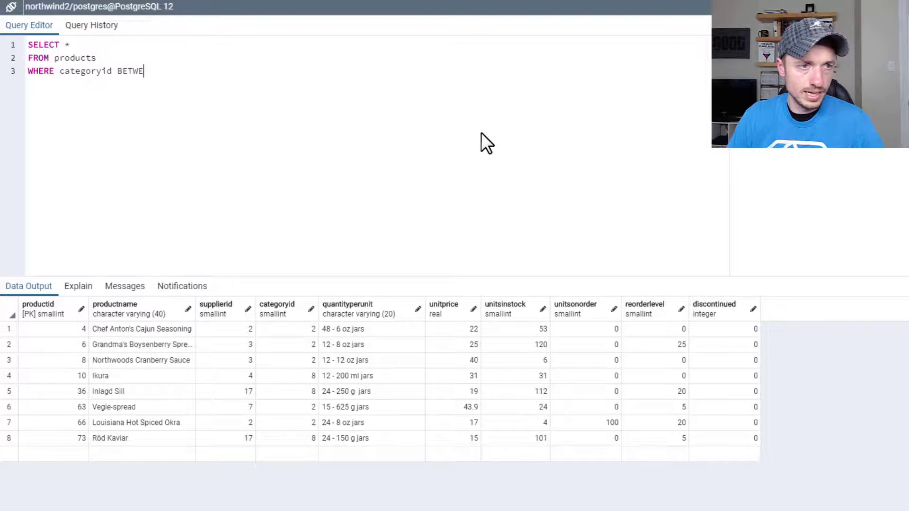
pyautogui.write('EN 1')
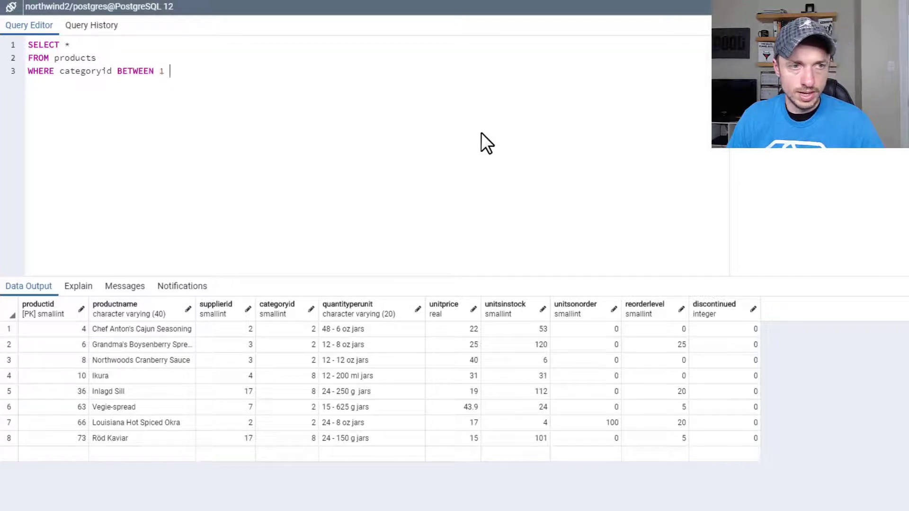
pyautogui.write('AND 3')
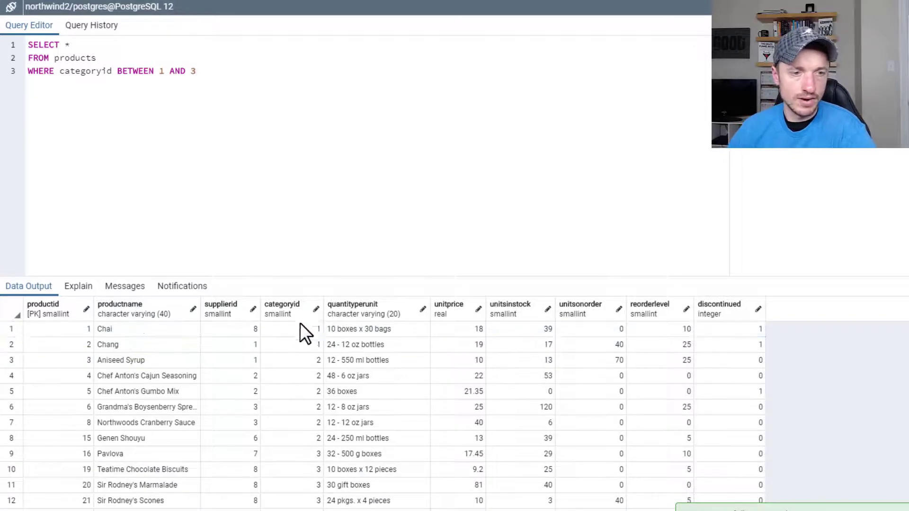
pyautogui.scroll(-3)
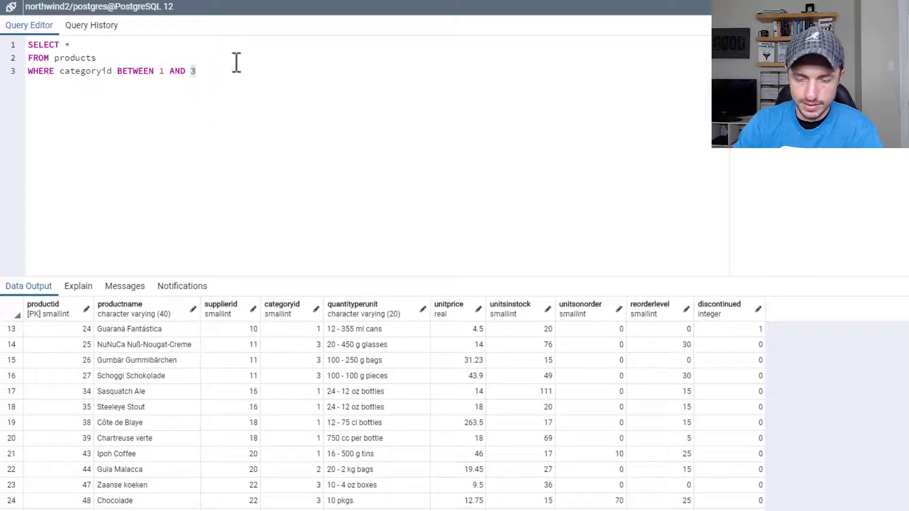
pyautogui.write('5')
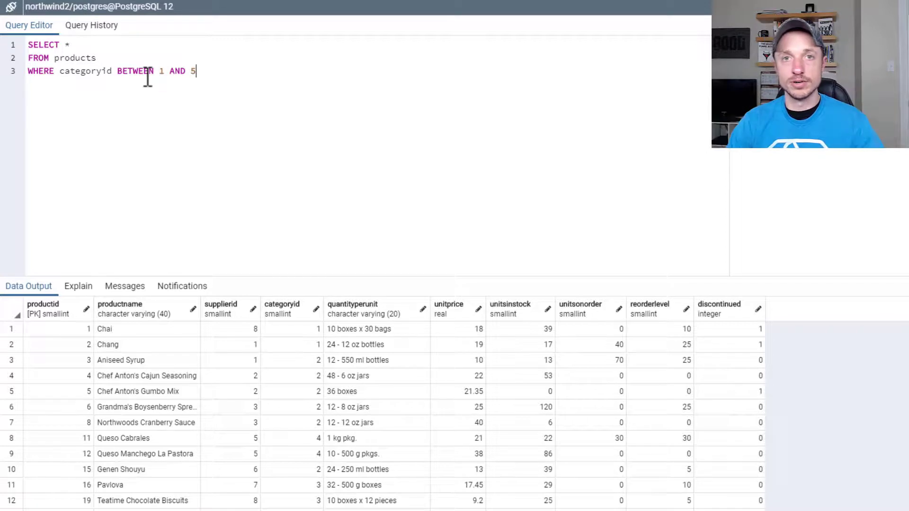
pyautogui.press('BackSpace')
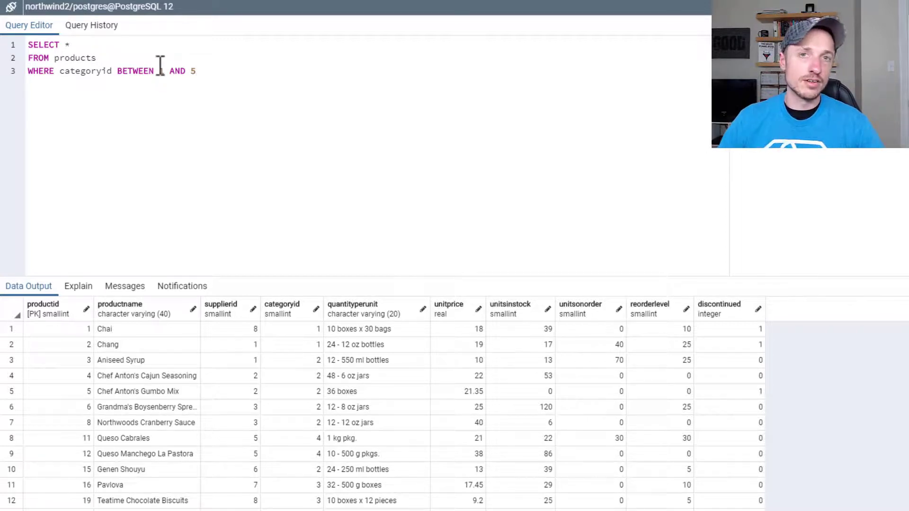
pyautogui.write('1')
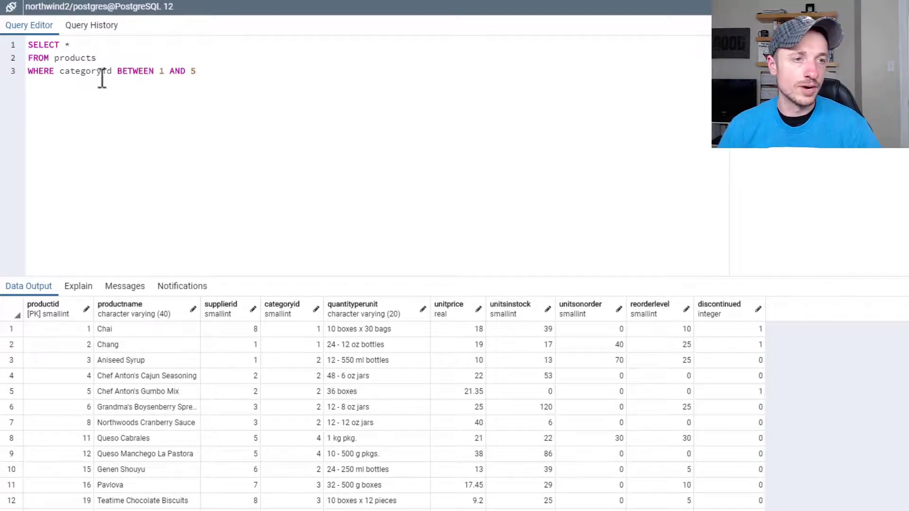
pyautogui.doubleClick(135, 71)
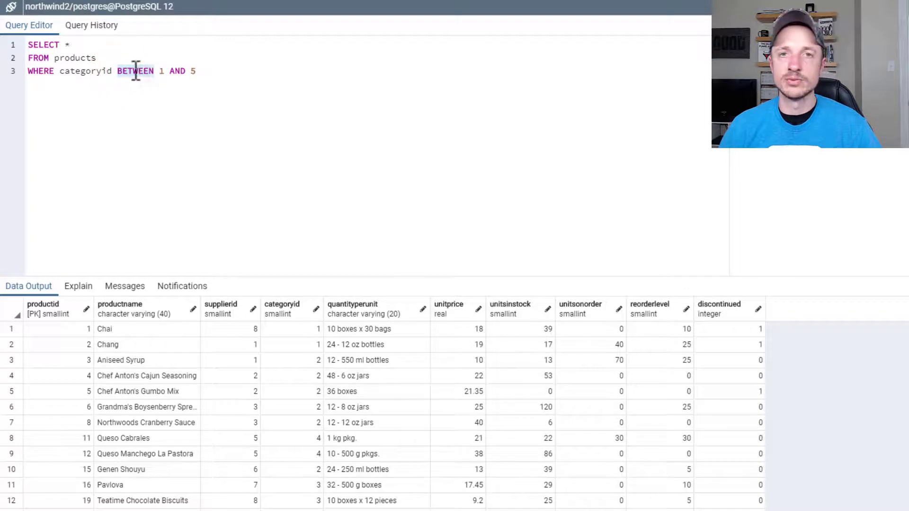
pyautogui.moveTo(181, 66)
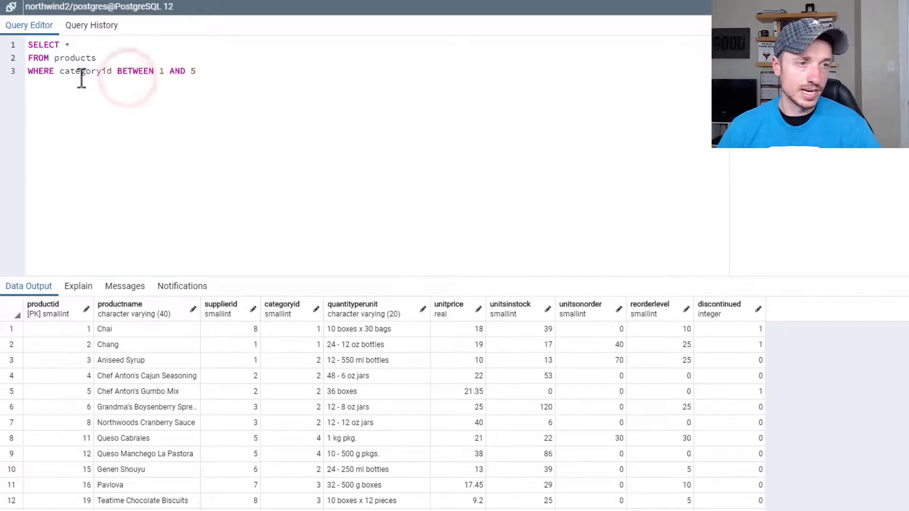
# Change BETWEEN to an IN list like (1,5) for categoryid and view the results
pyautogui.doubleClick(135, 71)
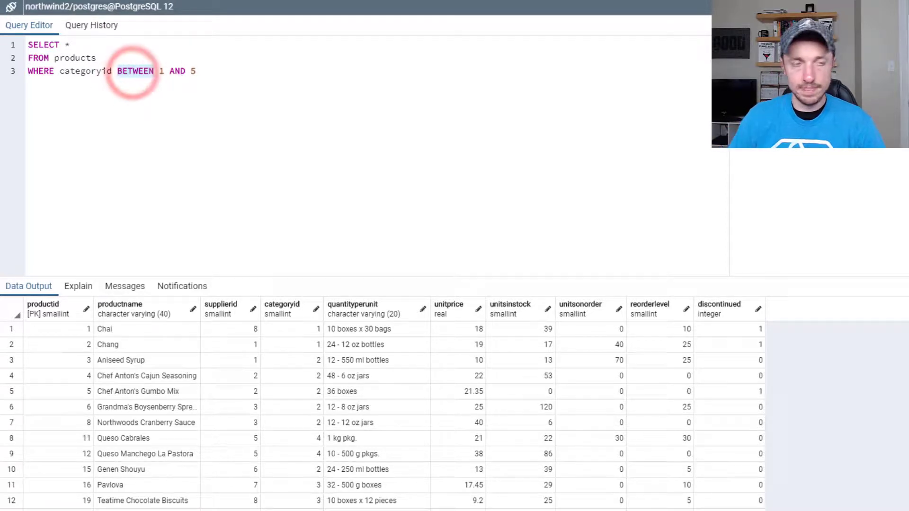
pyautogui.write('IN')
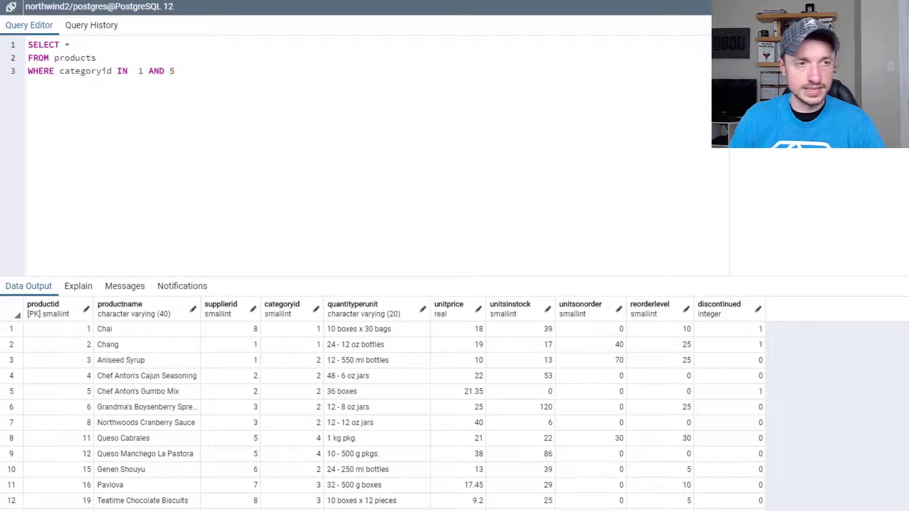
pyautogui.write('(1,)')
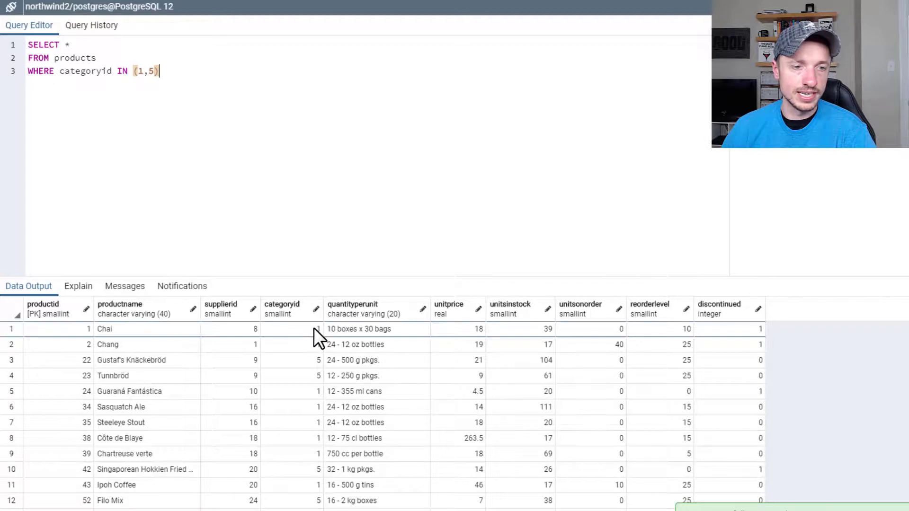
pyautogui.scroll(-3)
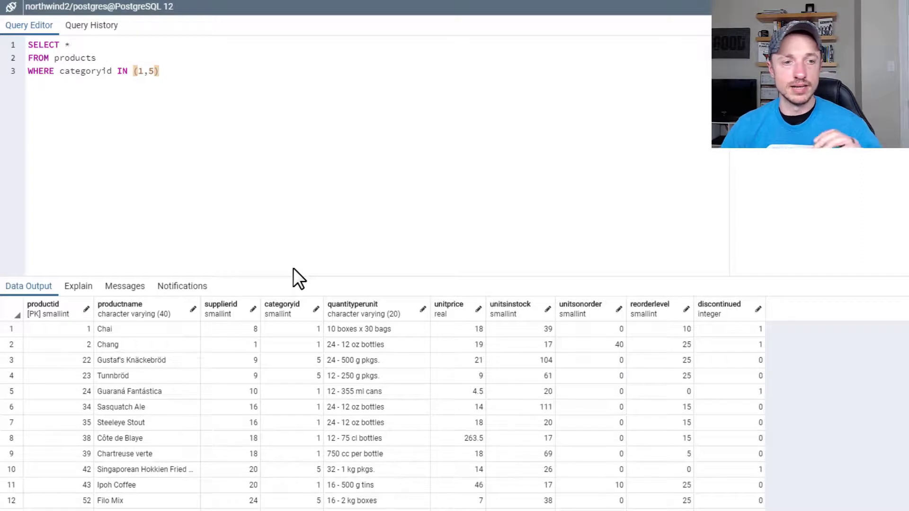
pyautogui.click(145, 74)
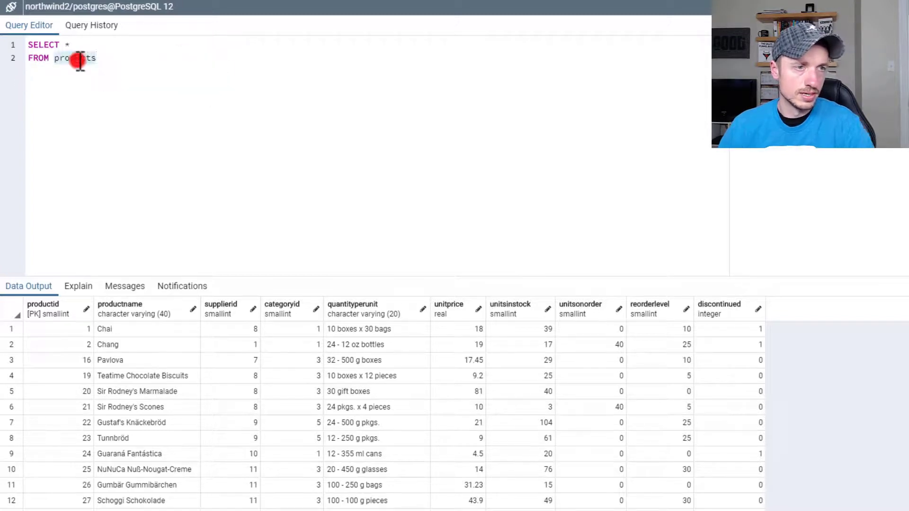
# Change the query to SELECT * FROM suppliers with no WHERE filter
pyautogui.write('supplier')
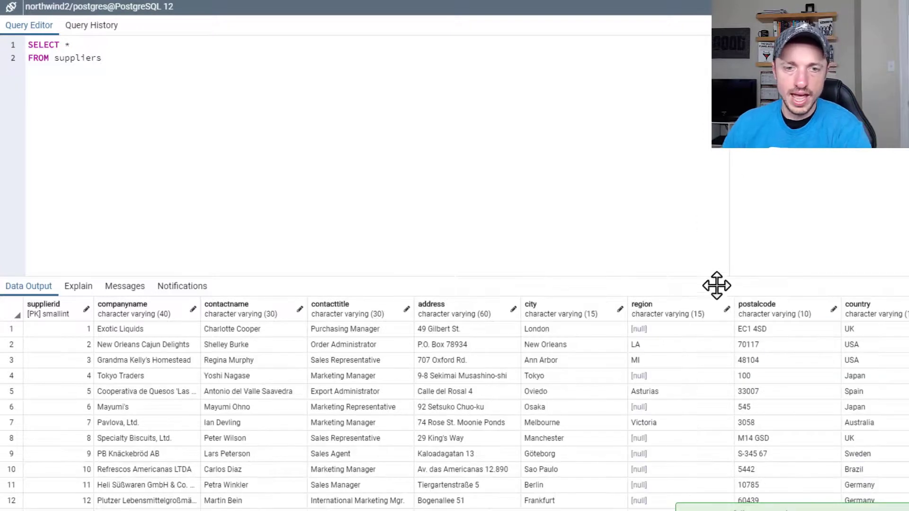
pyautogui.moveTo(547, 135)
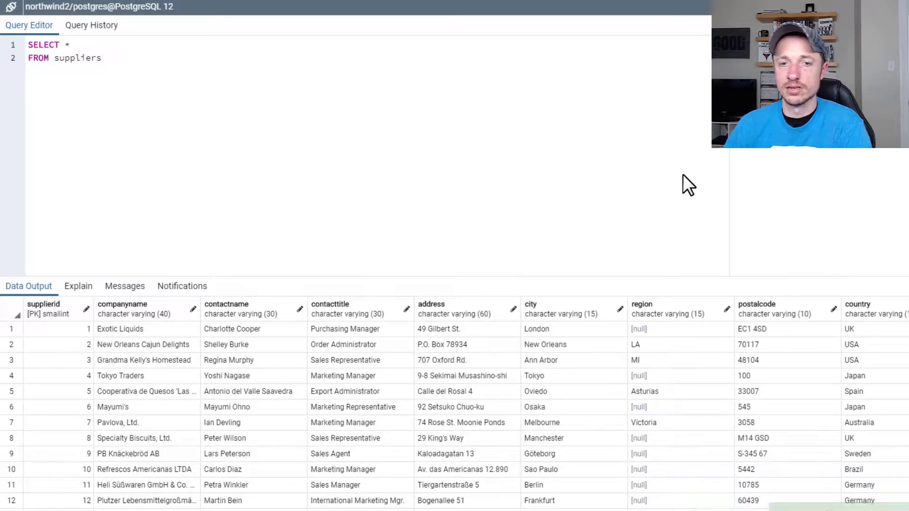
pyautogui.moveTo(673, 350)
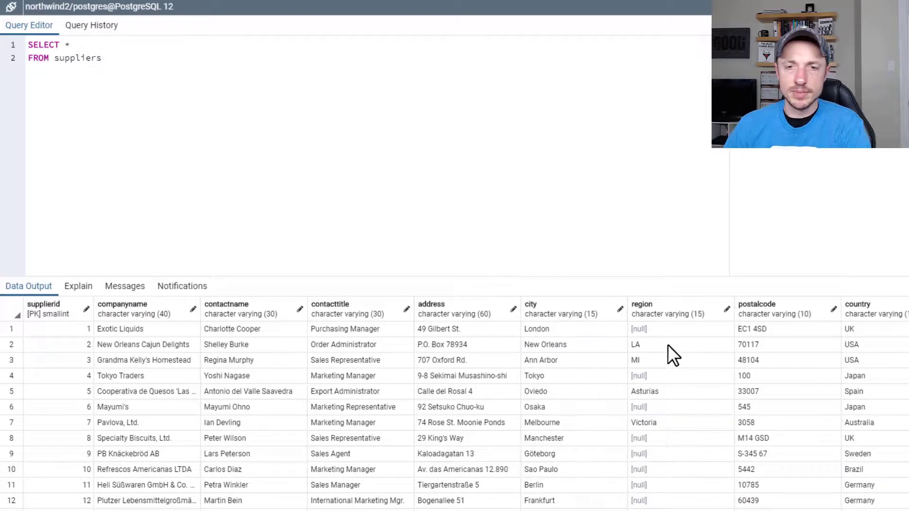
pyautogui.scroll(-3)
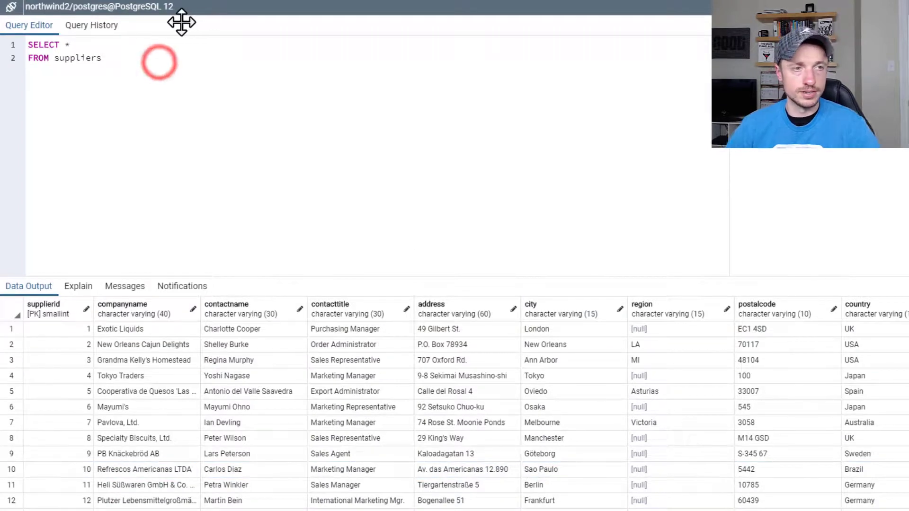
# Filter suppliers WHERE region IS NULL, then change it to IS NOT NULL and rerun
pyautogui.write('WHERE')
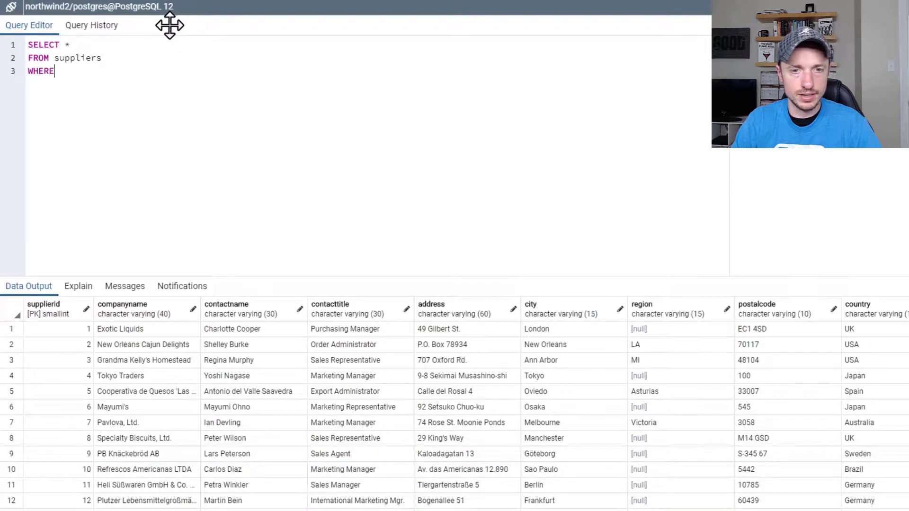
pyautogui.write('regis')
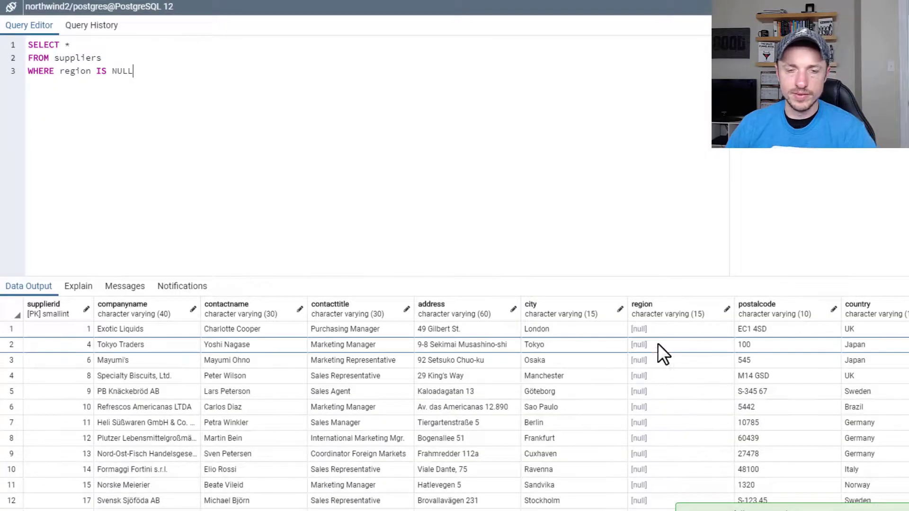
pyautogui.scroll(-3)
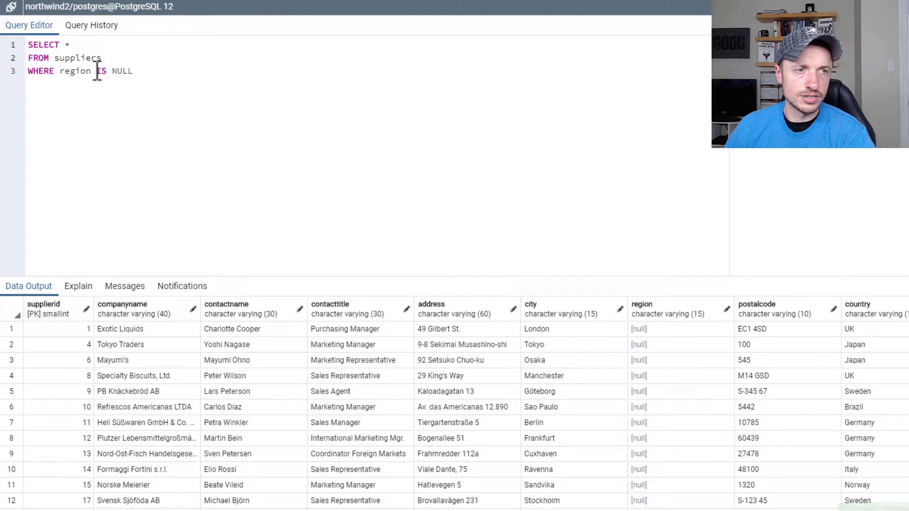
pyautogui.write('NOT N')
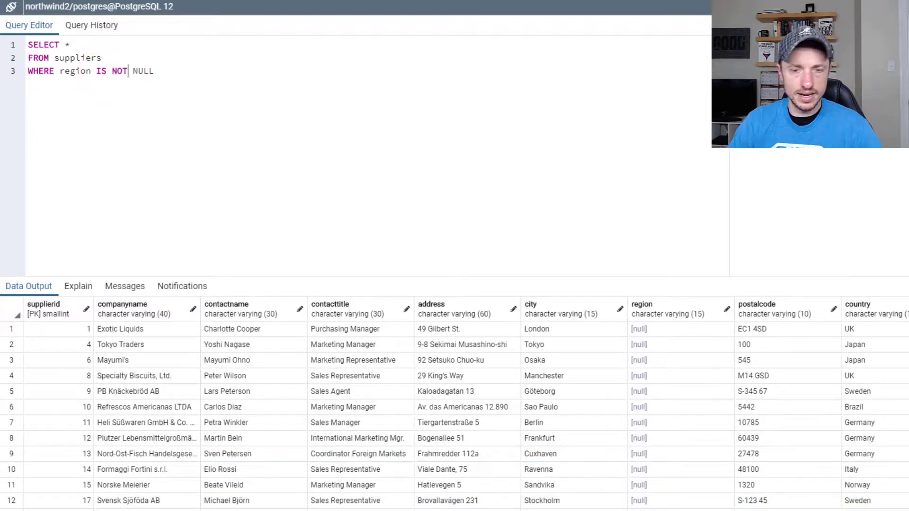
pyautogui.press('F5')
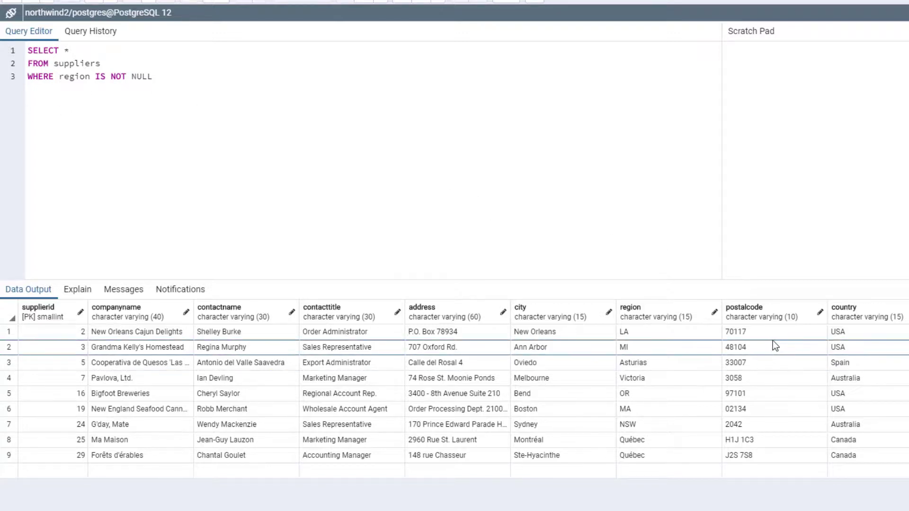
pyautogui.moveTo(644, 376)
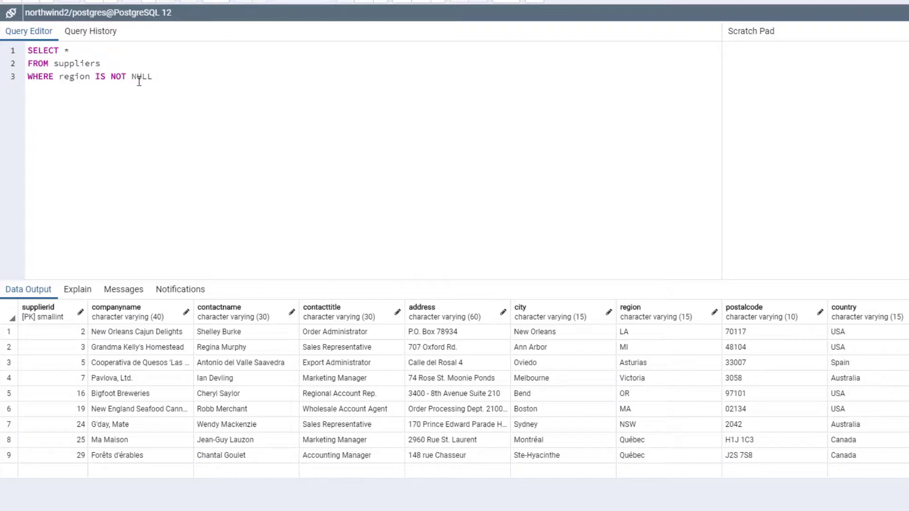
pyautogui.moveTo(141, 105)
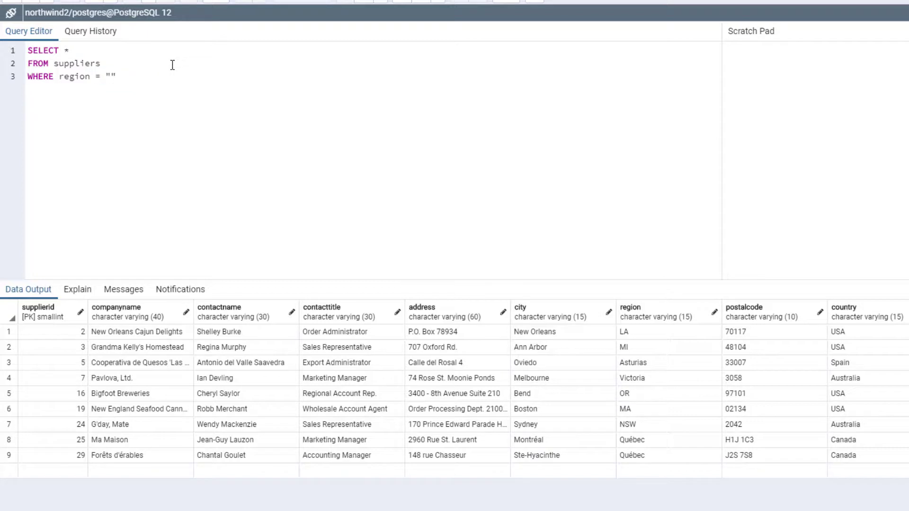
# Compare region to the text 'NULL', which returns no supplier rows
pyautogui.write("NULL'")
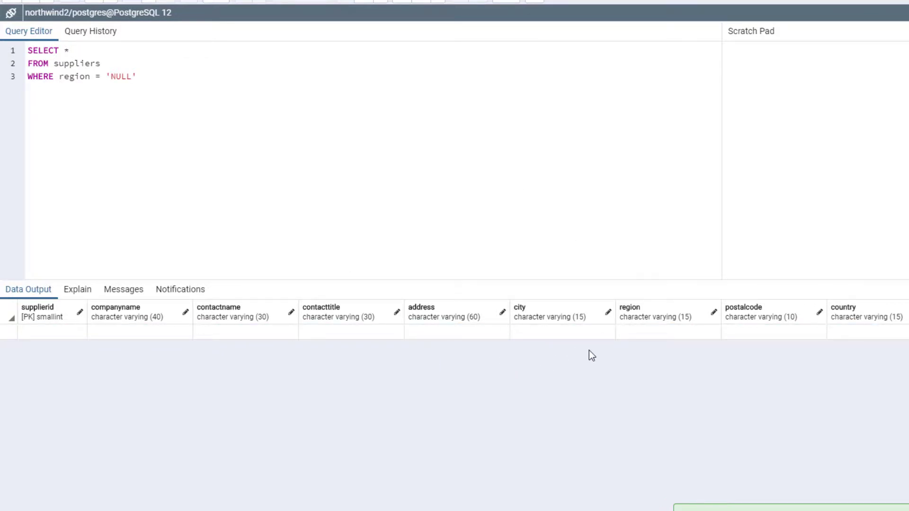
pyautogui.moveTo(568, 352)
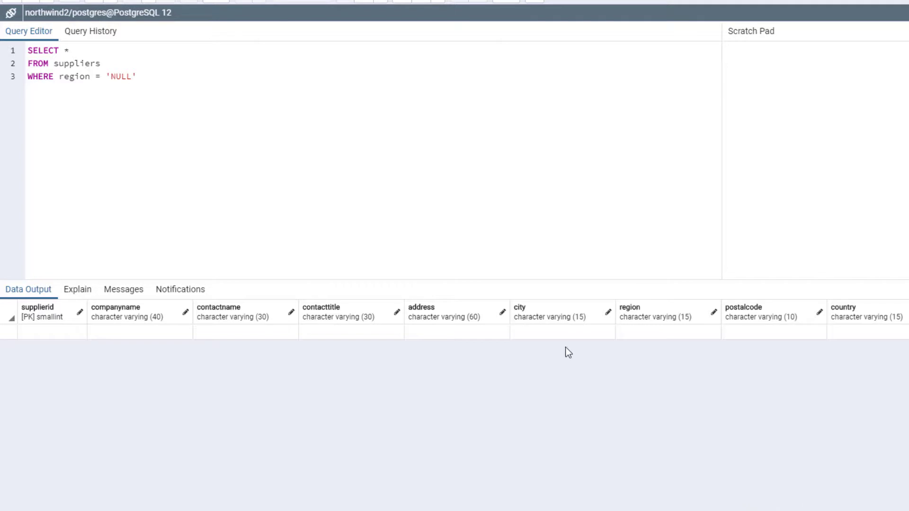